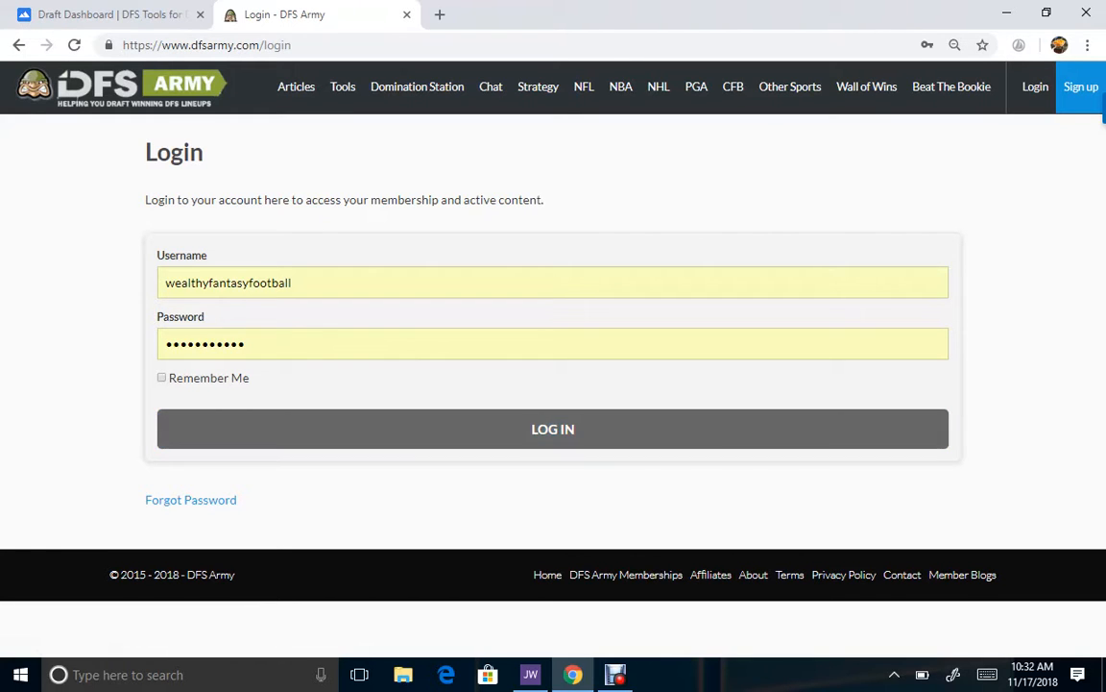
# Step: Log in to the DFS Army account to reach the NFL articles and tools menu
pyautogui.click(552, 429)
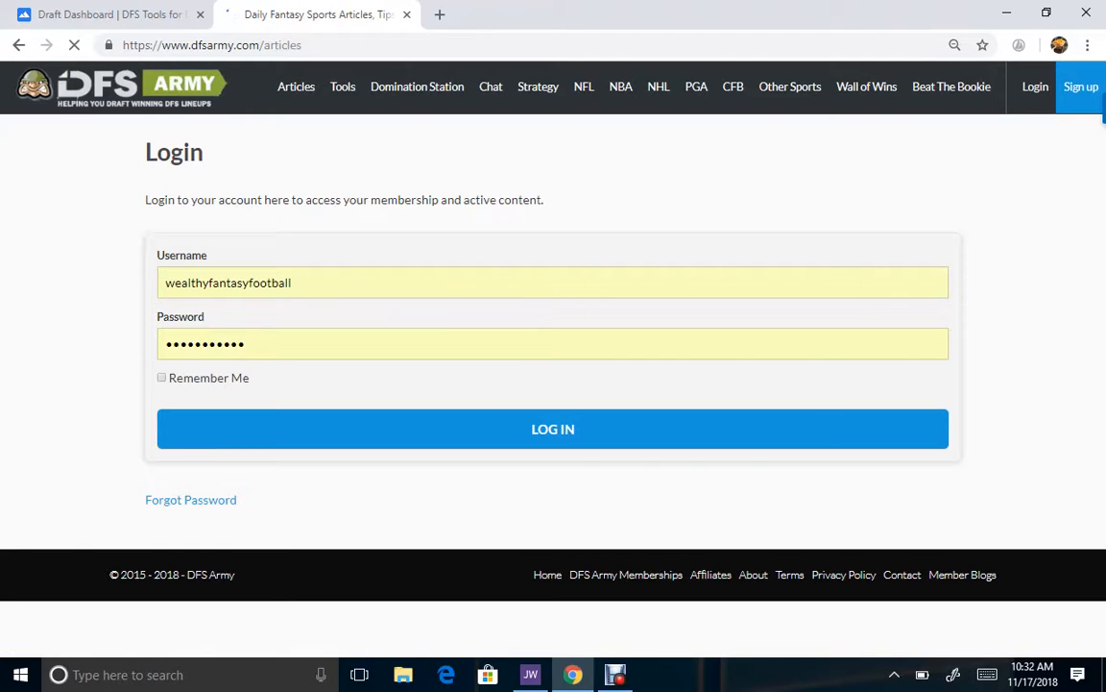
pyautogui.click(552, 428)
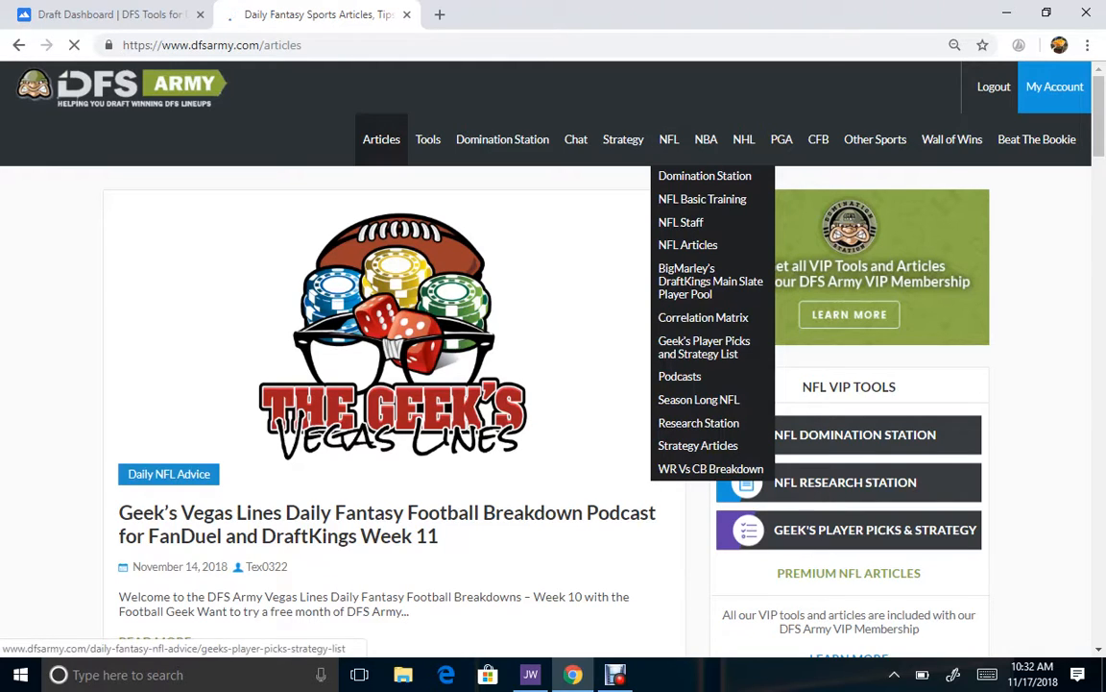
pyautogui.moveTo(703, 317)
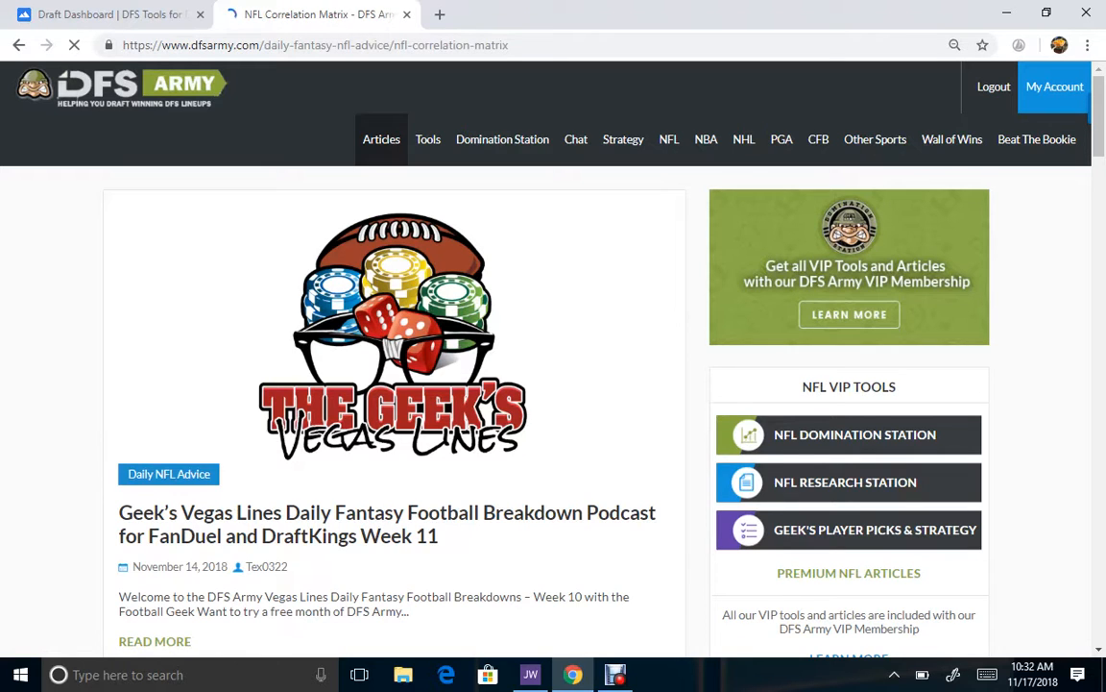
# Step: Open the NFL Week 11 Correlation Matrix and show the TEN@IND game grid
pyautogui.click(668, 140)
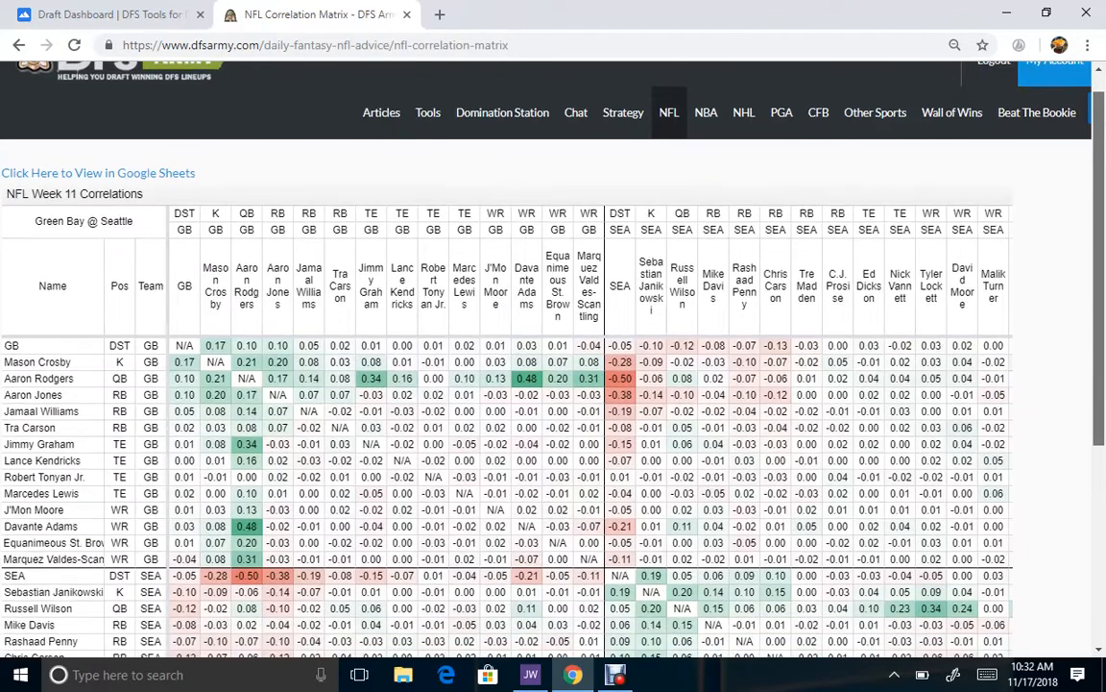
pyautogui.scroll(-3)
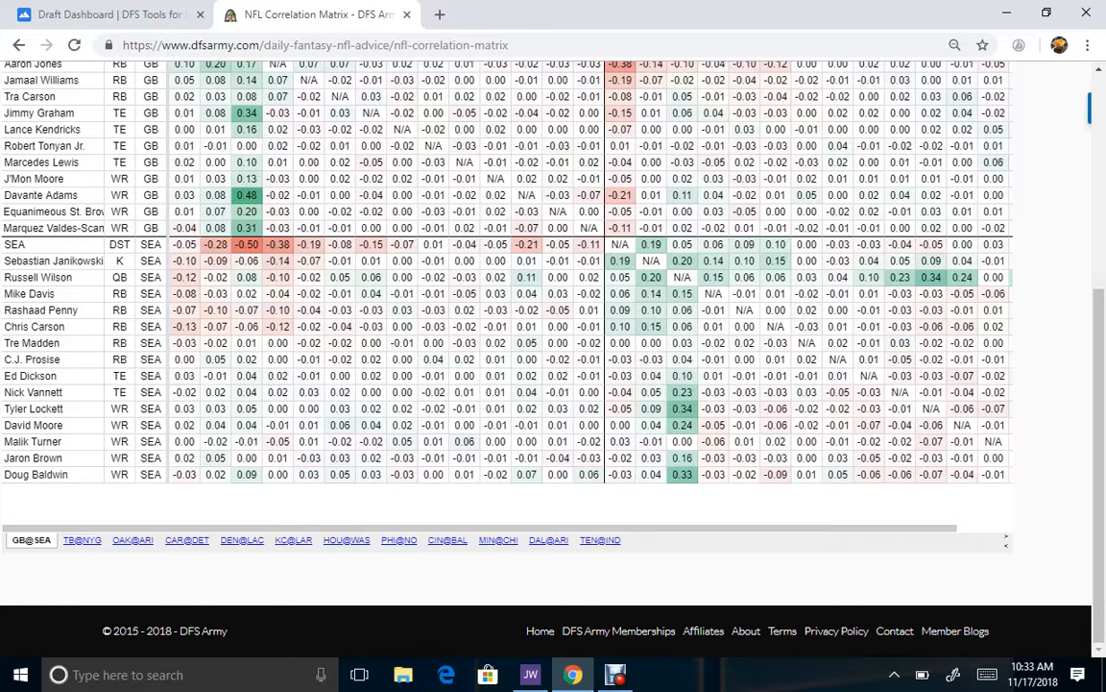
pyautogui.click(599, 539)
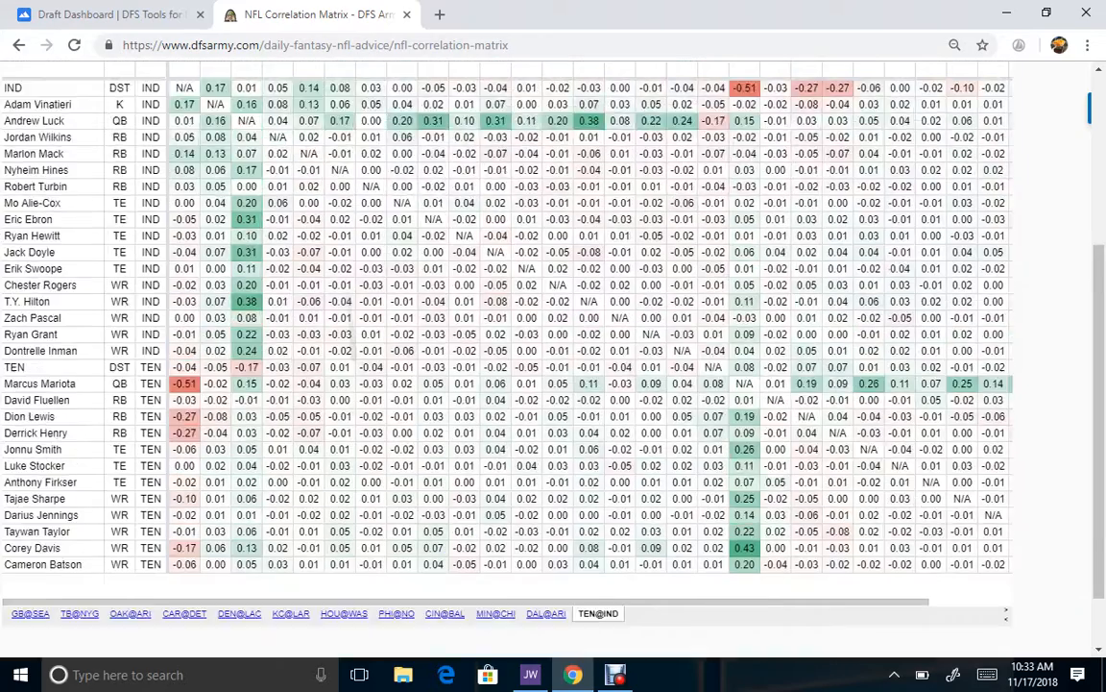
pyautogui.scroll(-3)
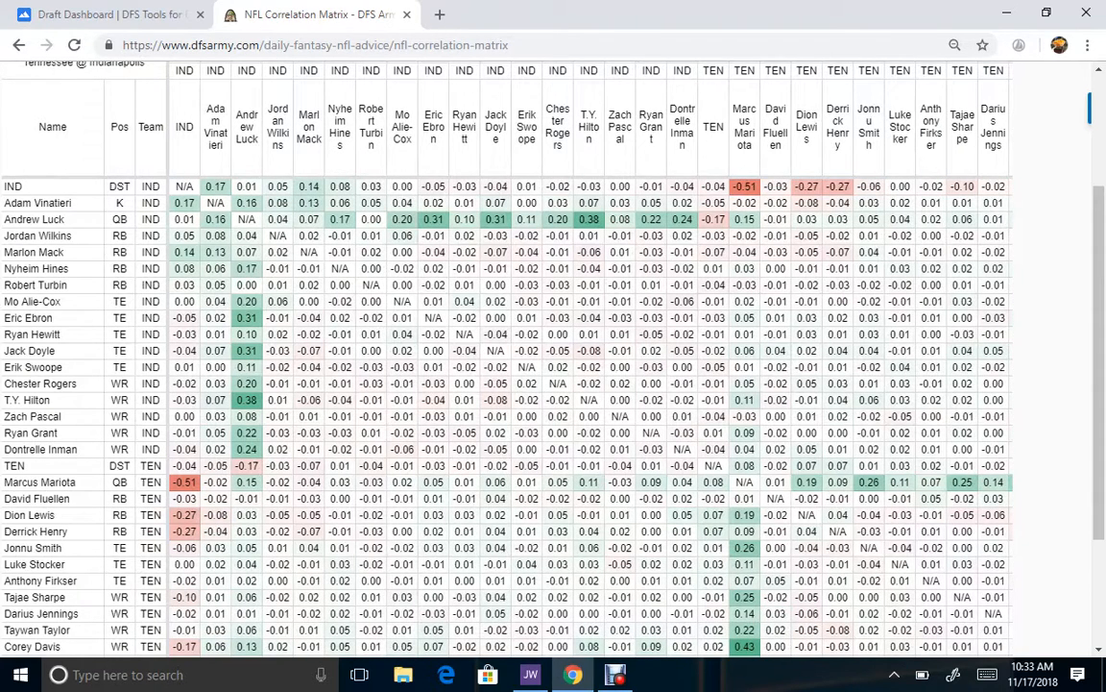
pyautogui.moveTo(106, 14)
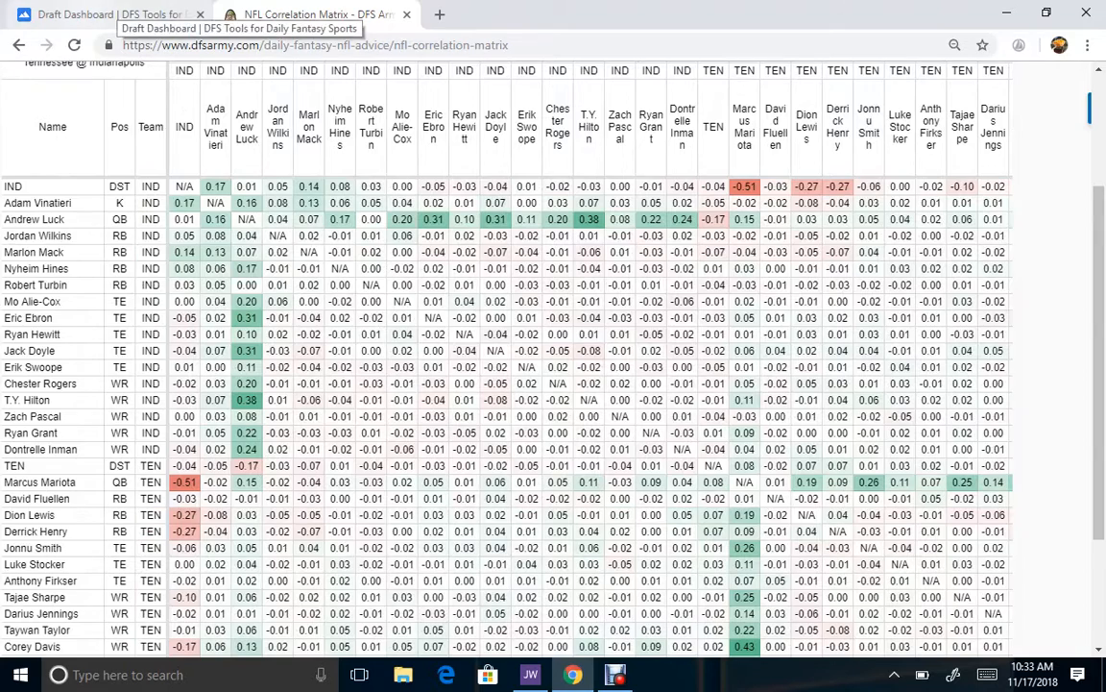
# Step: Return to DraftDashboard, view the watched players list, then open Browse NFL Teams
pyautogui.click(110, 14)
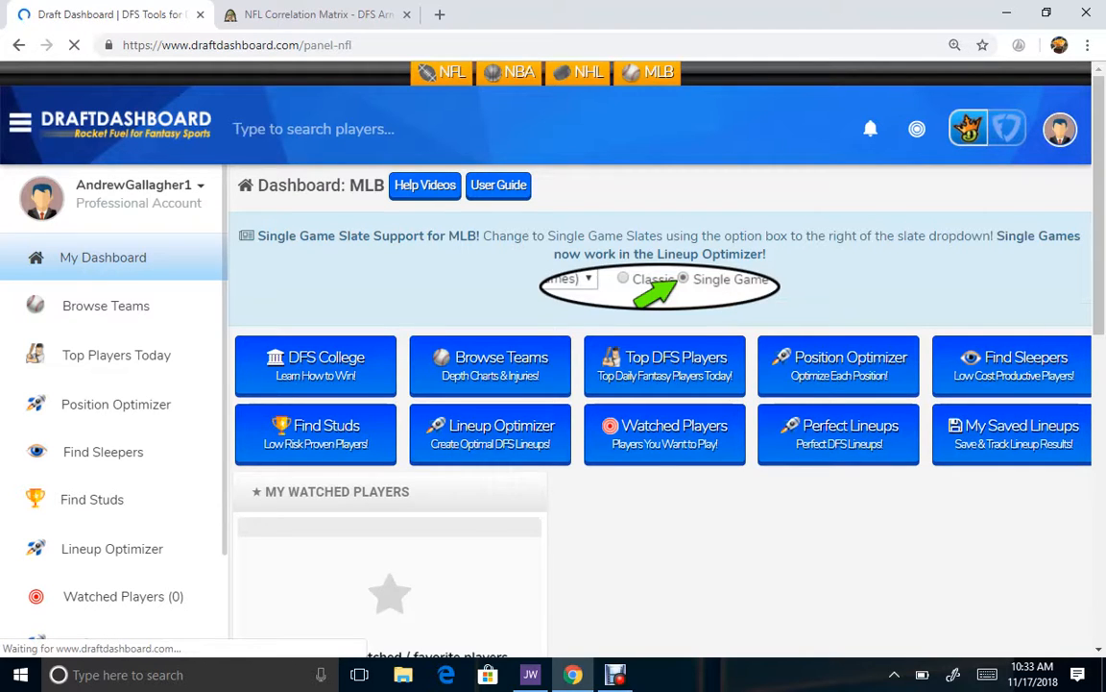
pyautogui.click(452, 72)
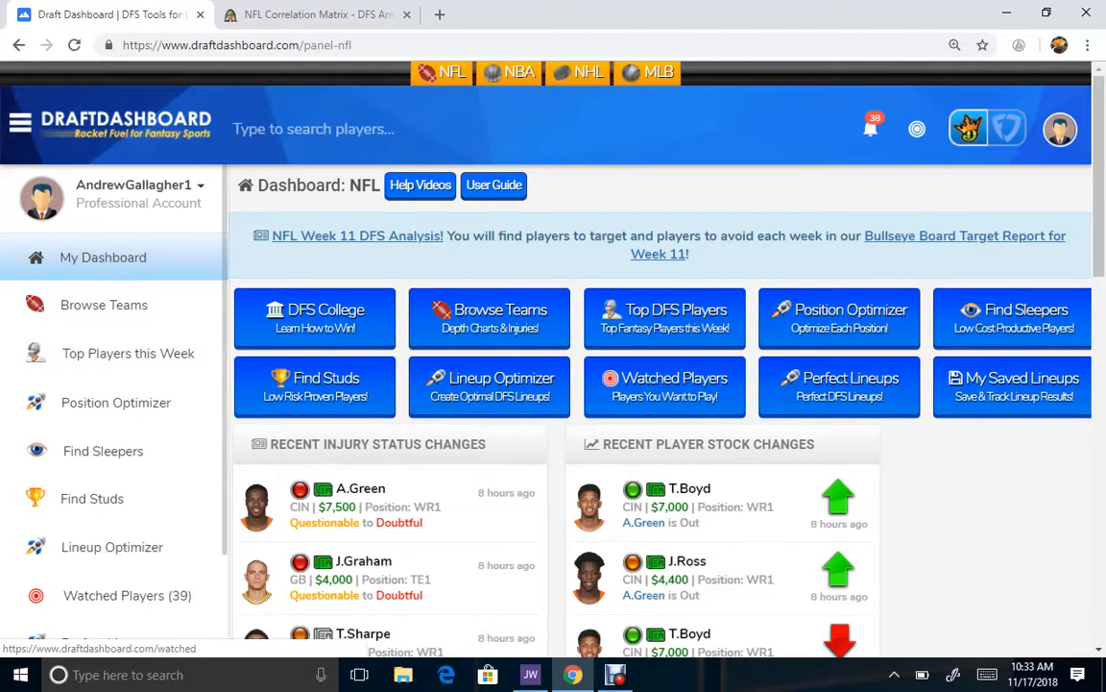
pyautogui.click(664, 386)
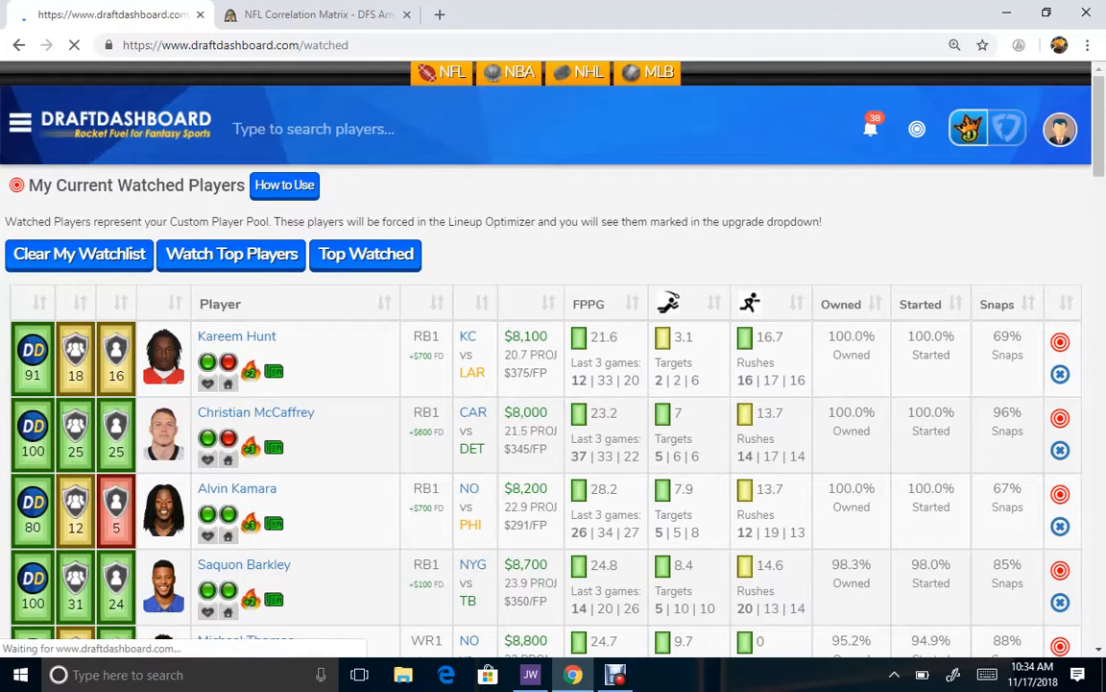
pyautogui.click(79, 253)
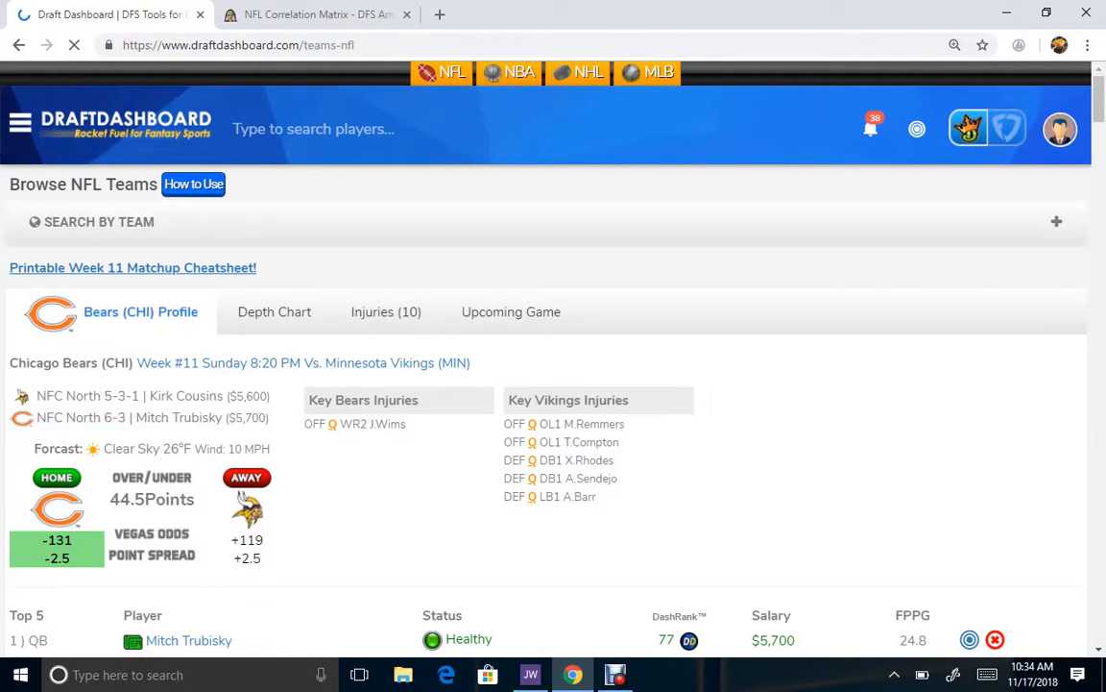
# Step: Scroll through the NFL team profiles down to the Dallas Cowboys' matchup and top five
pyautogui.scroll(-3)
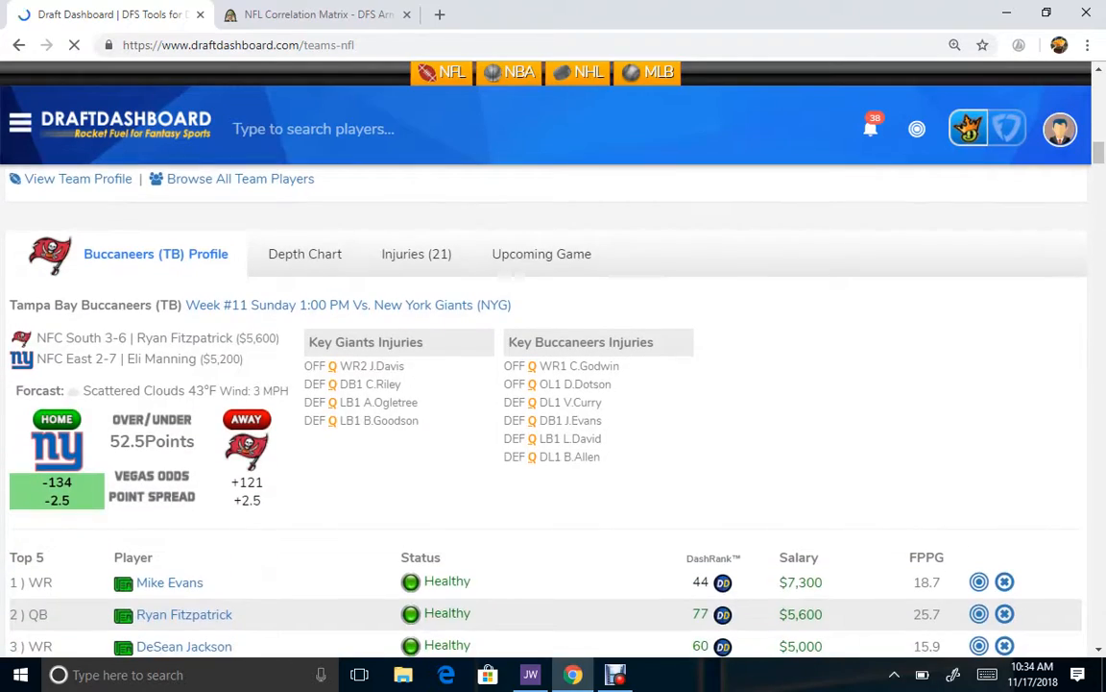
pyautogui.scroll(-3)
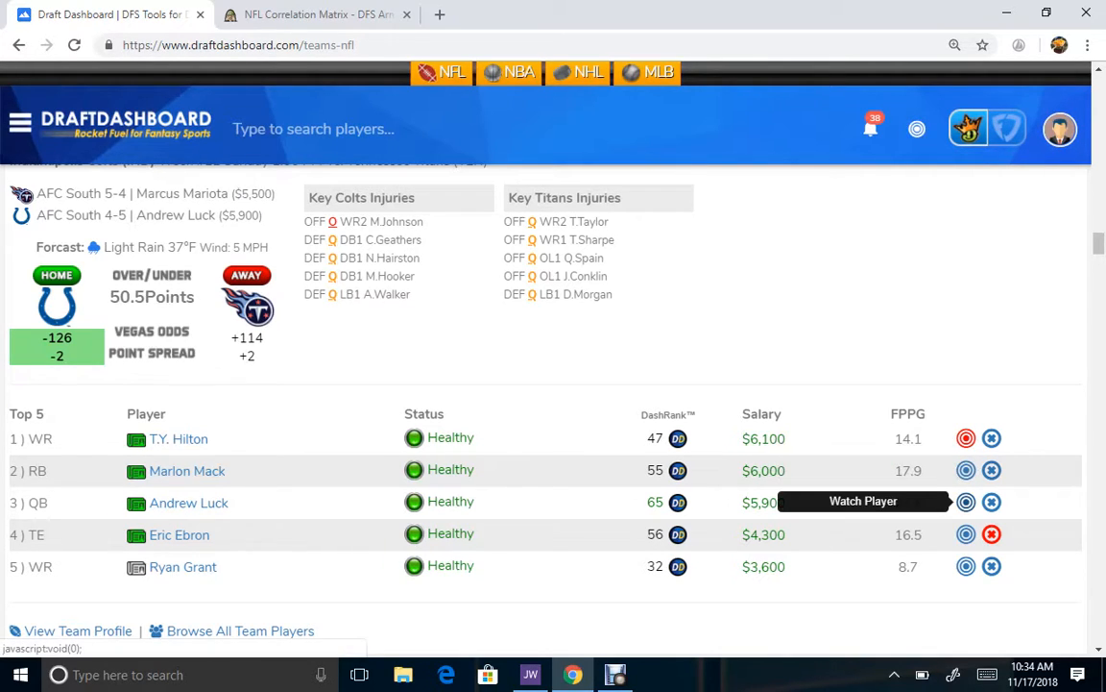
pyautogui.scroll(-3)
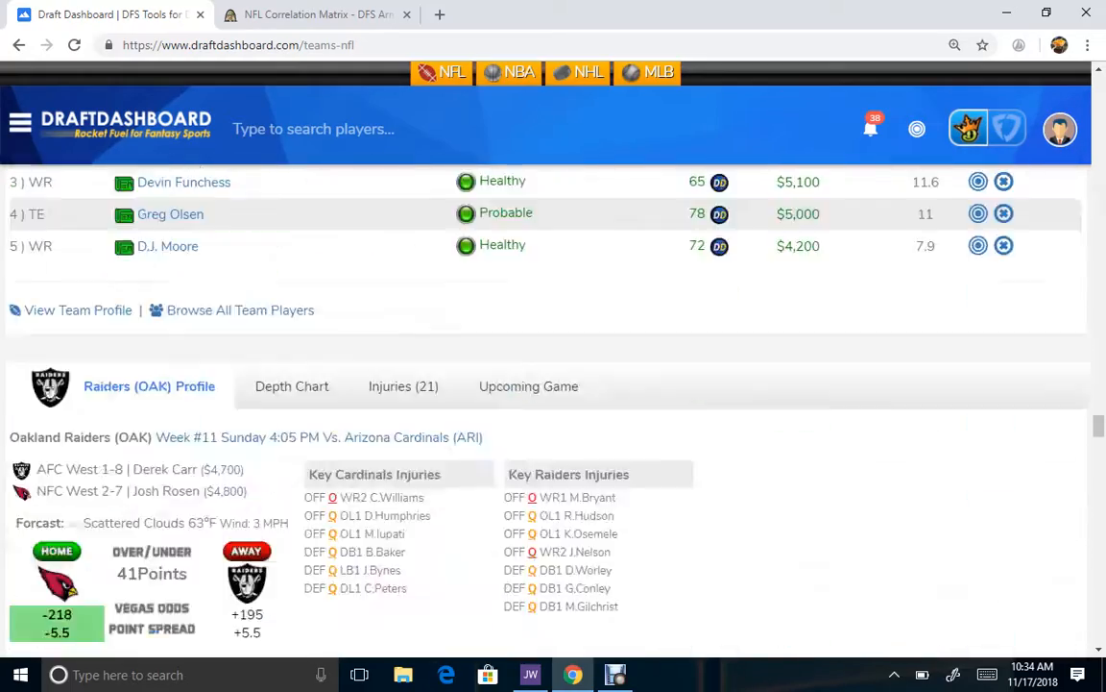
pyautogui.scroll(-3)
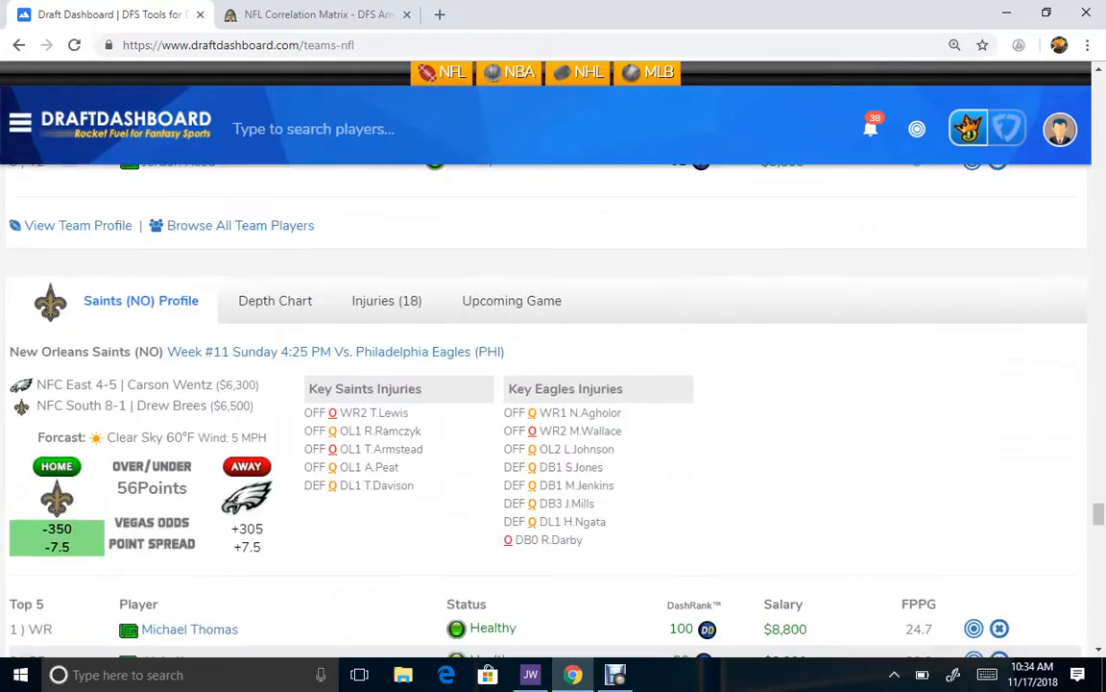
pyautogui.scroll(-3)
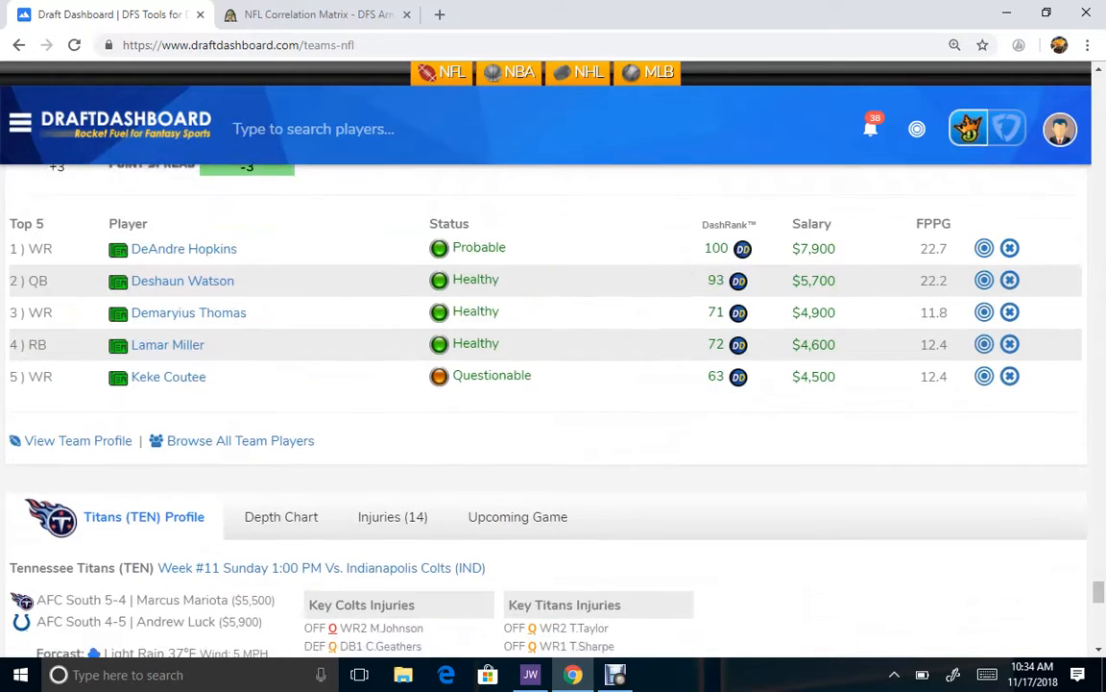
pyautogui.scroll(-3)
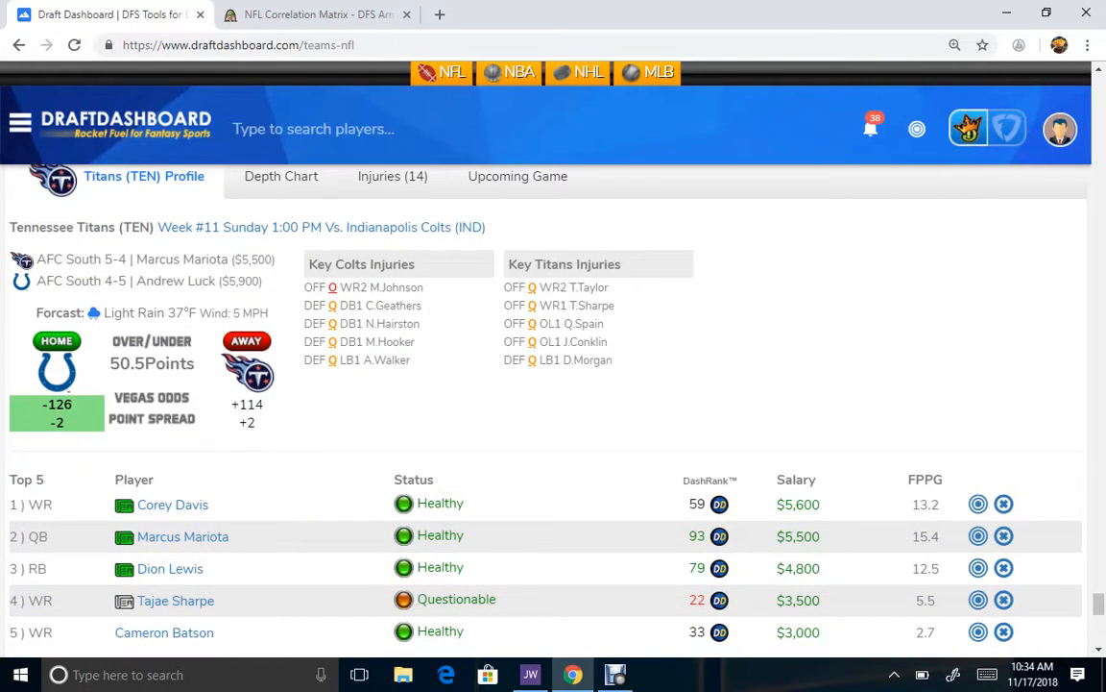
pyautogui.moveTo(978, 503)
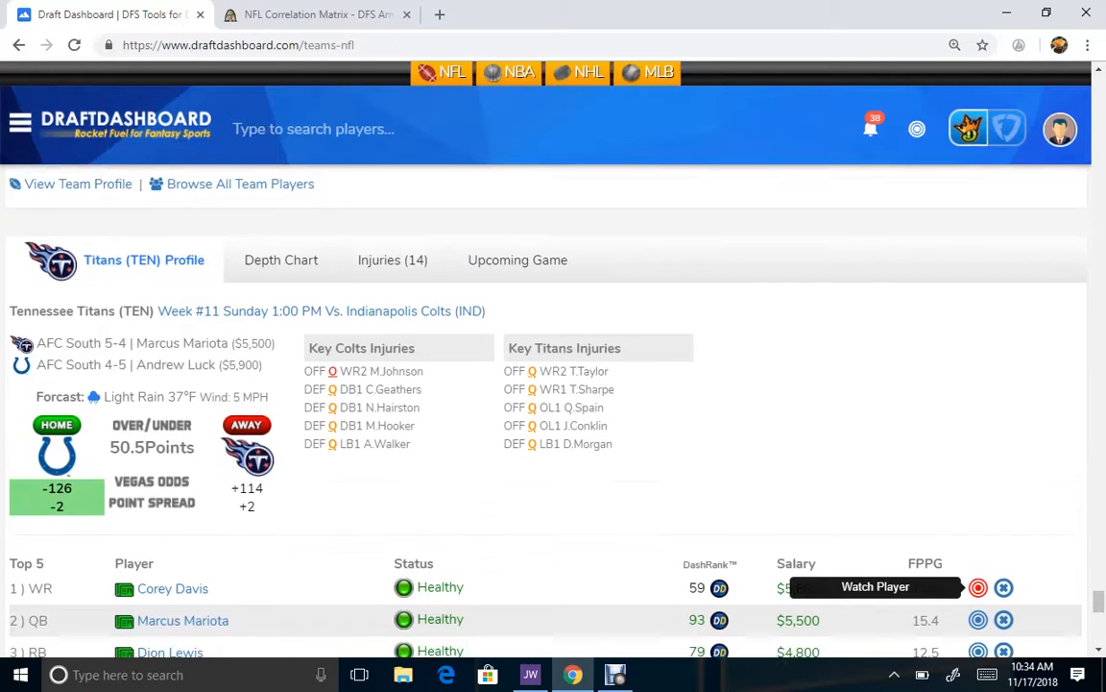
pyautogui.scroll(-3)
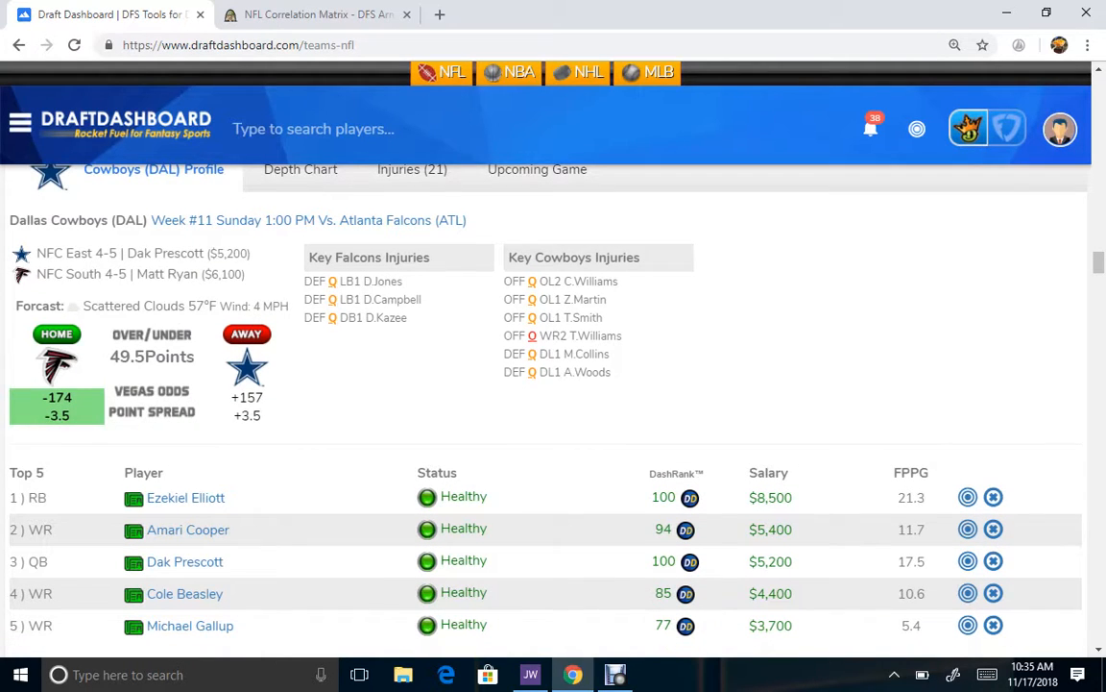
# Step: Browse past the Lions and Jaguars profiles, then go to the NFL Lineup Optimizer
pyautogui.scroll(-3)
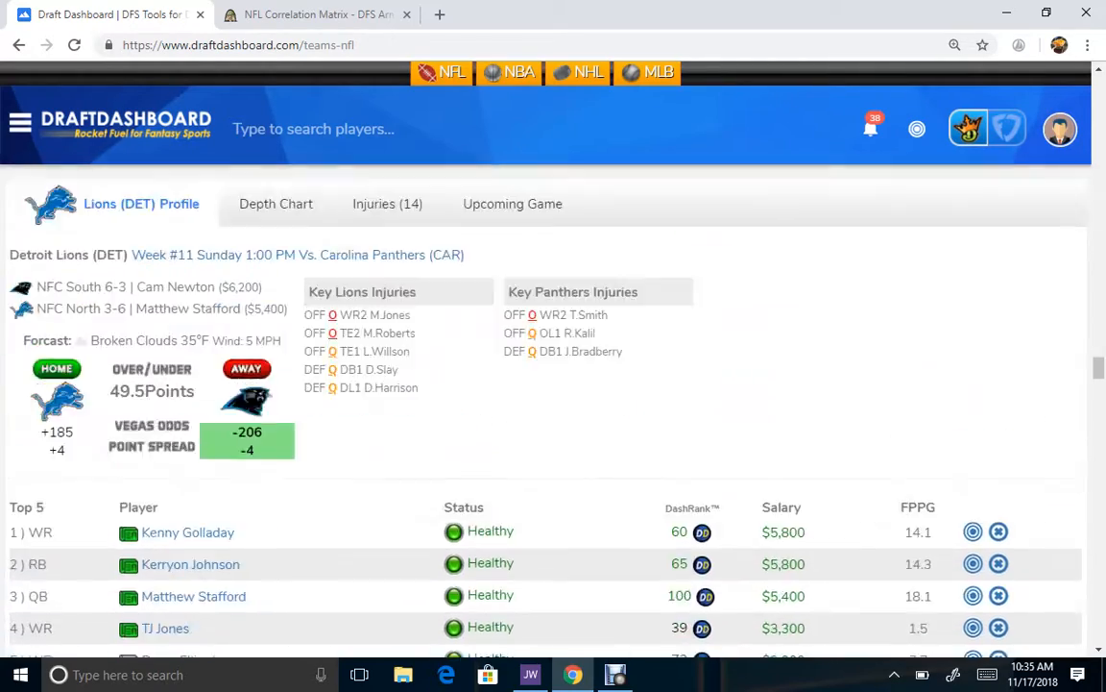
pyautogui.scroll(-3)
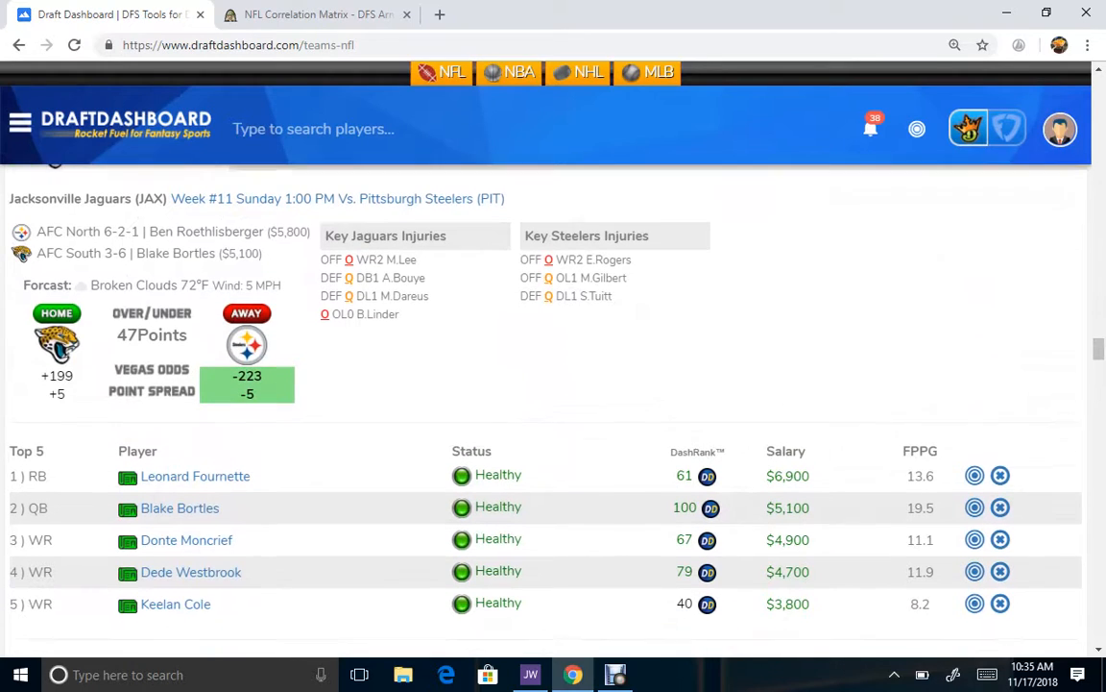
pyautogui.scroll(-3)
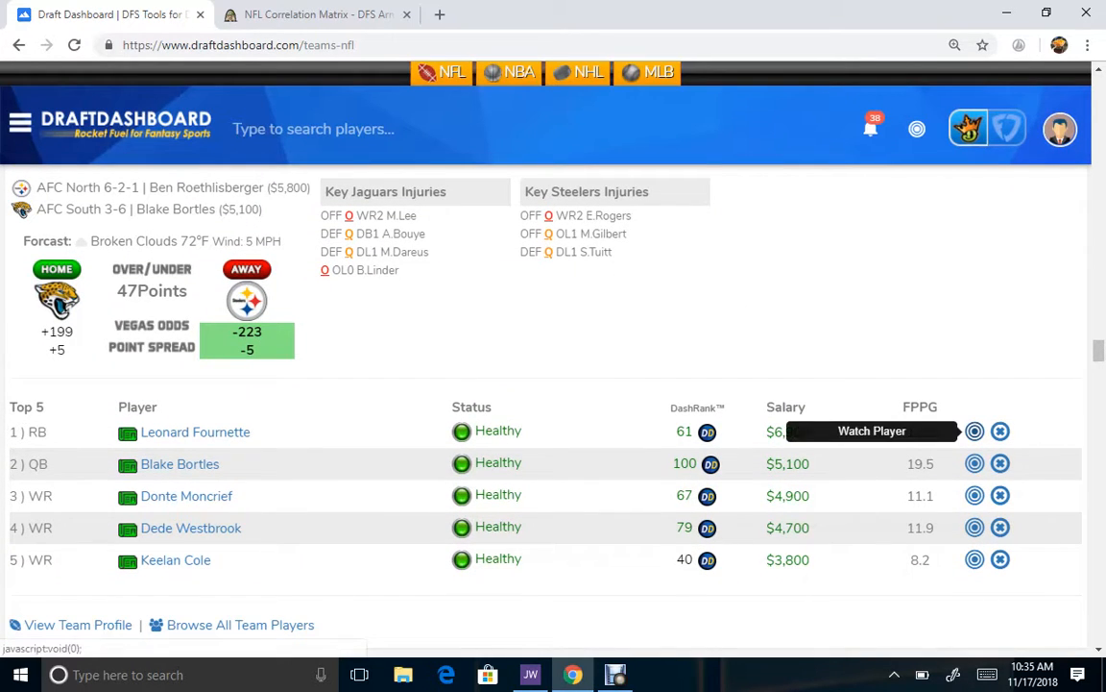
pyautogui.scroll(-3)
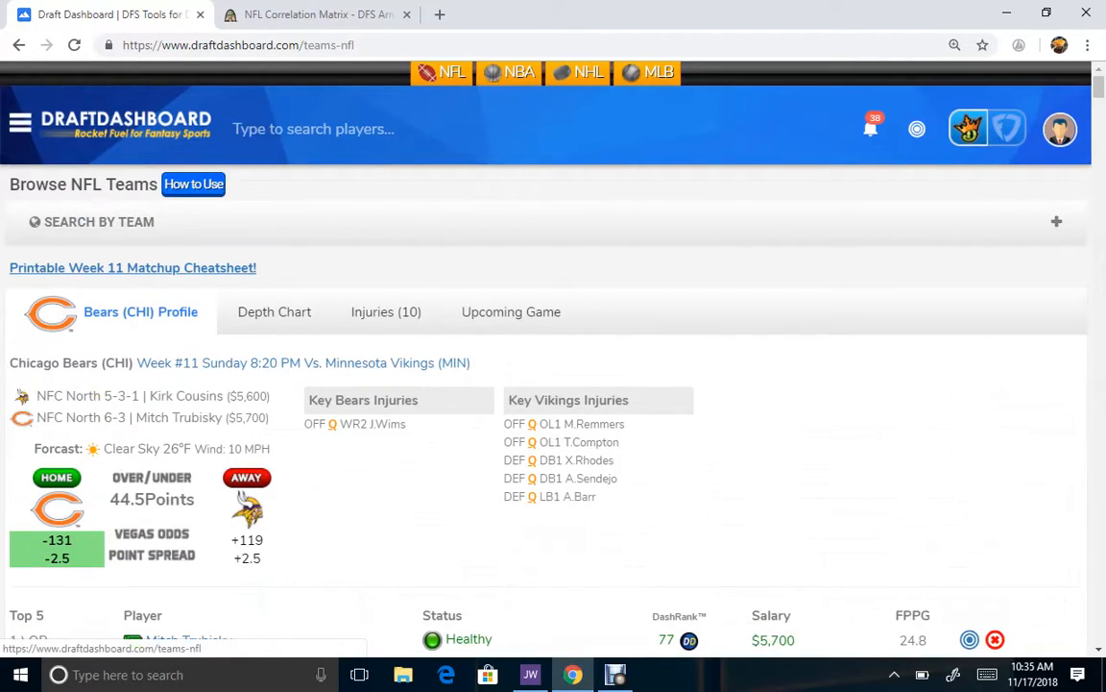
pyautogui.click(19, 122)
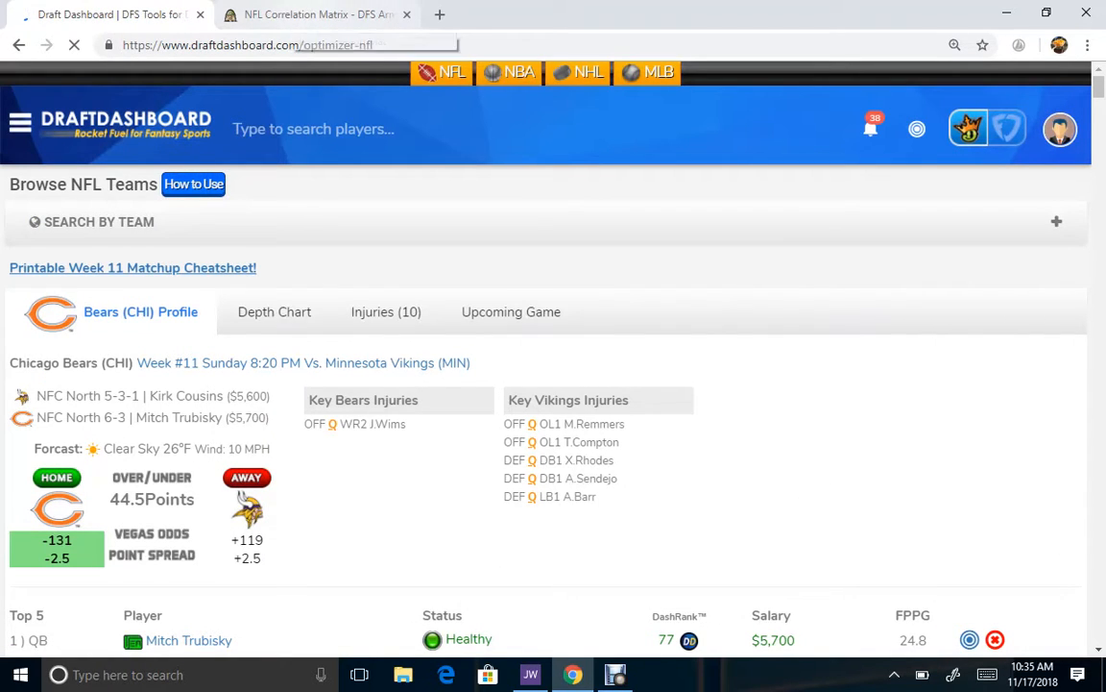
# Step: Glance at the DFS Army correlation tab, then review the $49,600 lineup down to the Giants DEF
pyautogui.click(317, 13)
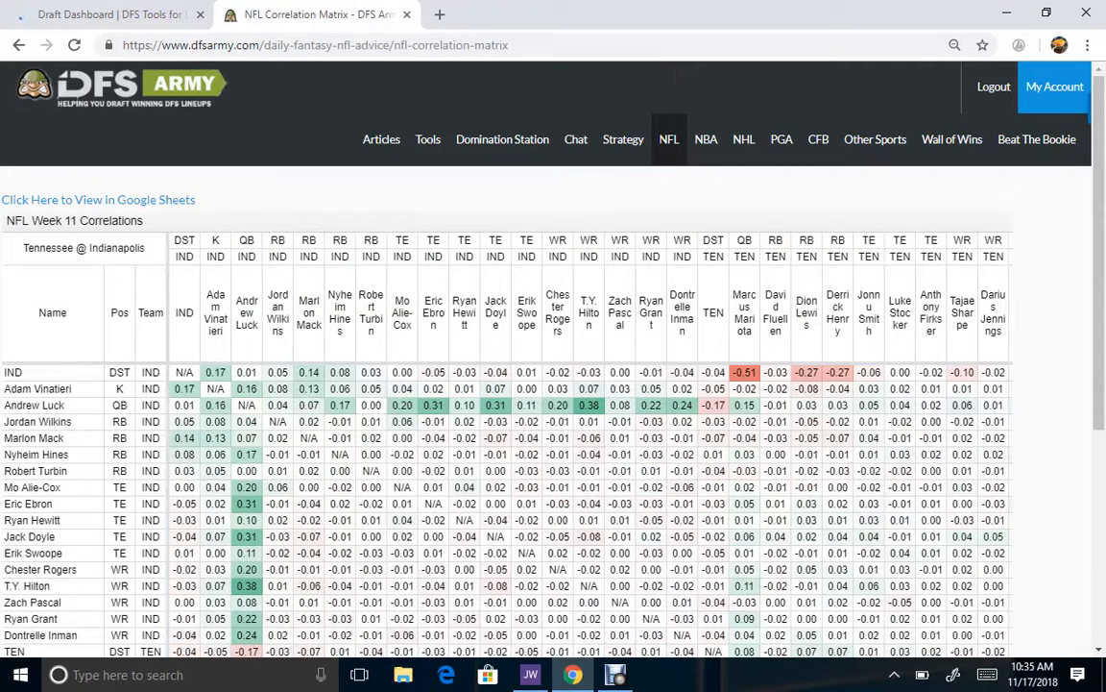
pyautogui.click(106, 14)
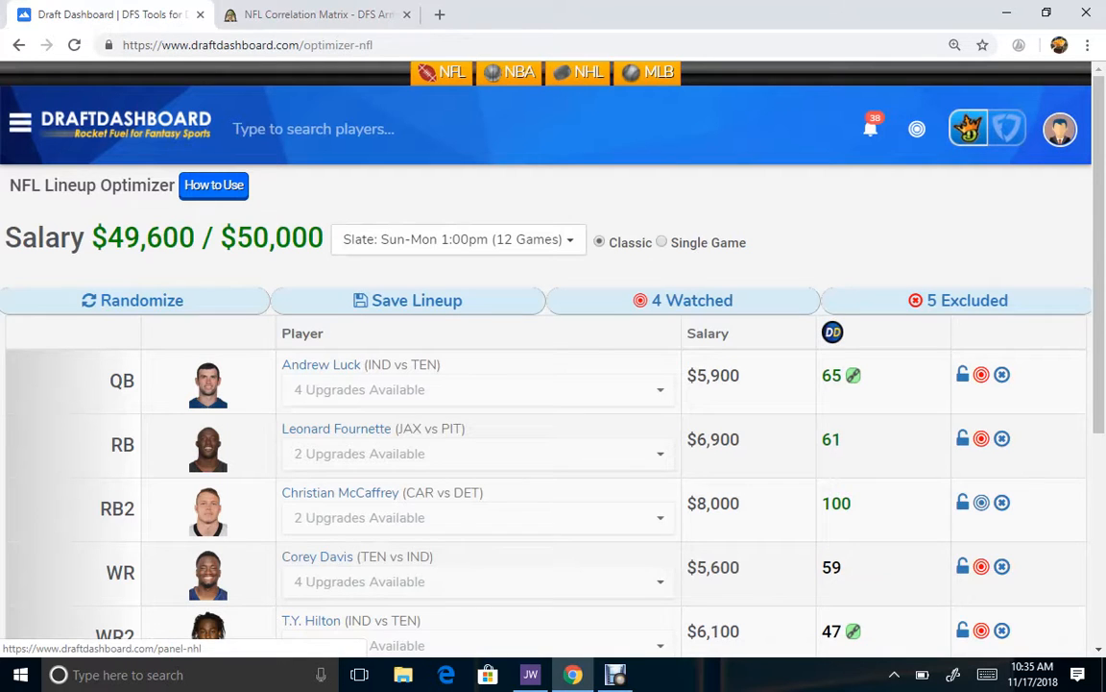
pyautogui.scroll(-3)
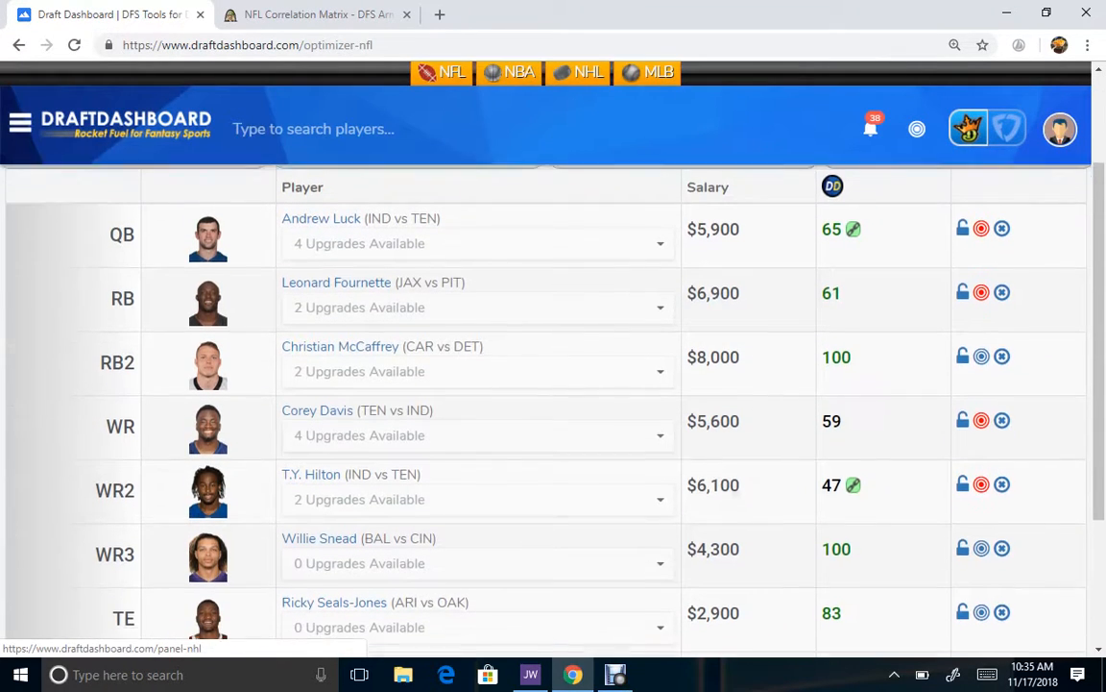
pyautogui.scroll(-3)
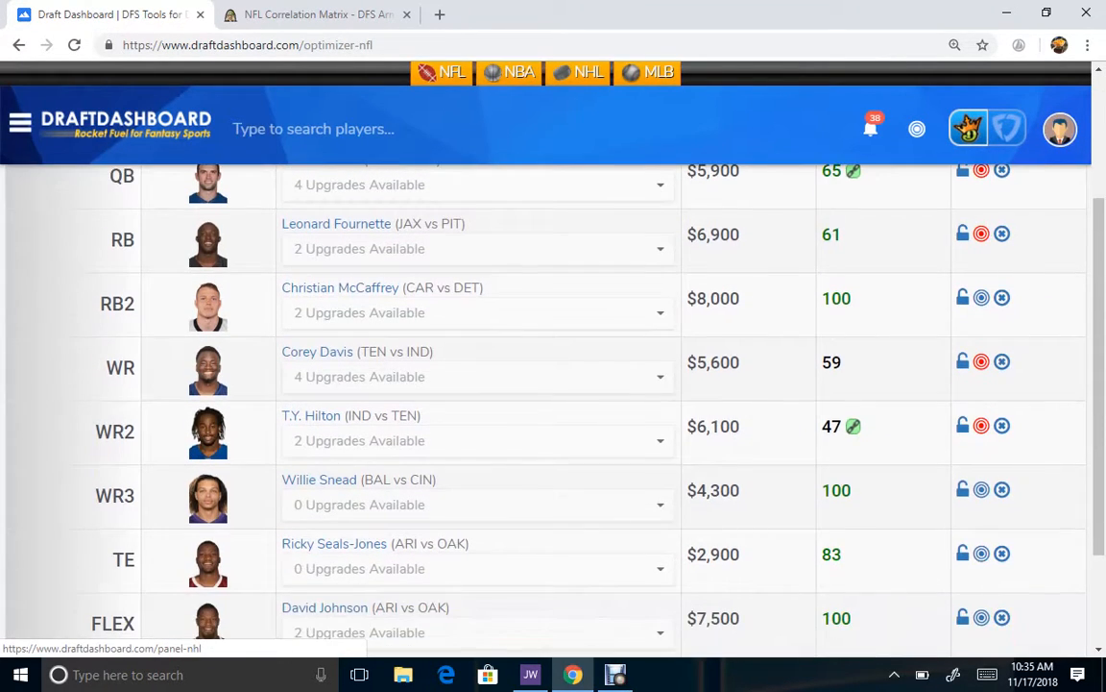
pyautogui.scroll(-3)
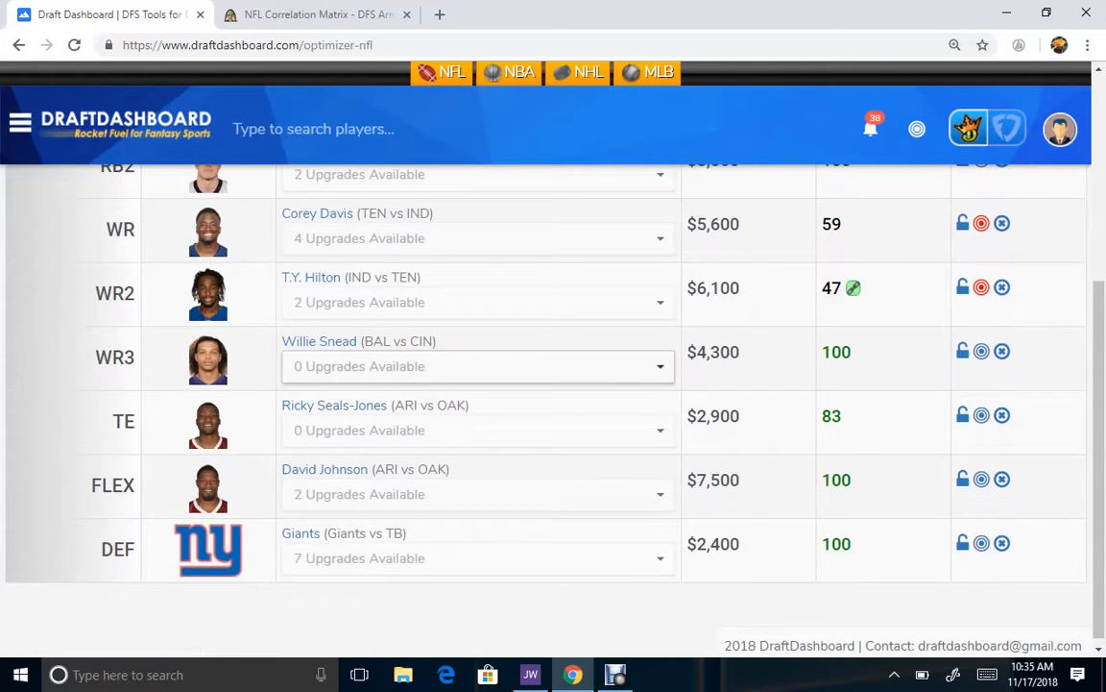
# Step: Swap the Giants defense for the Jaguars DEF, bringing salary to $49,400
pyautogui.click(470, 558)
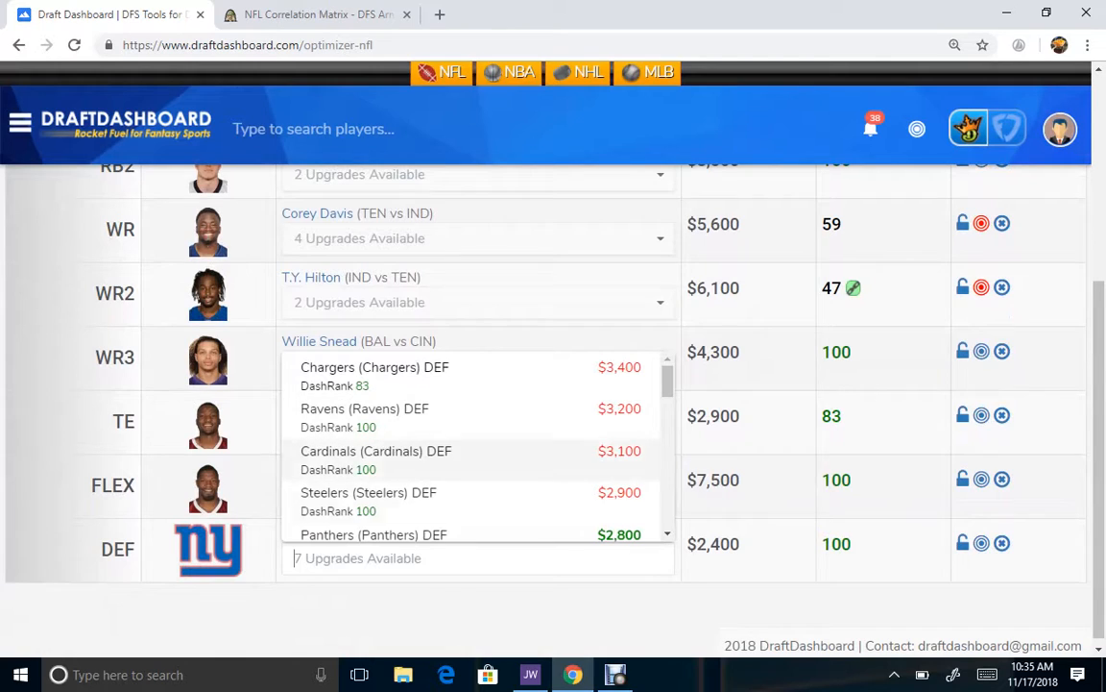
pyautogui.scroll(-3)
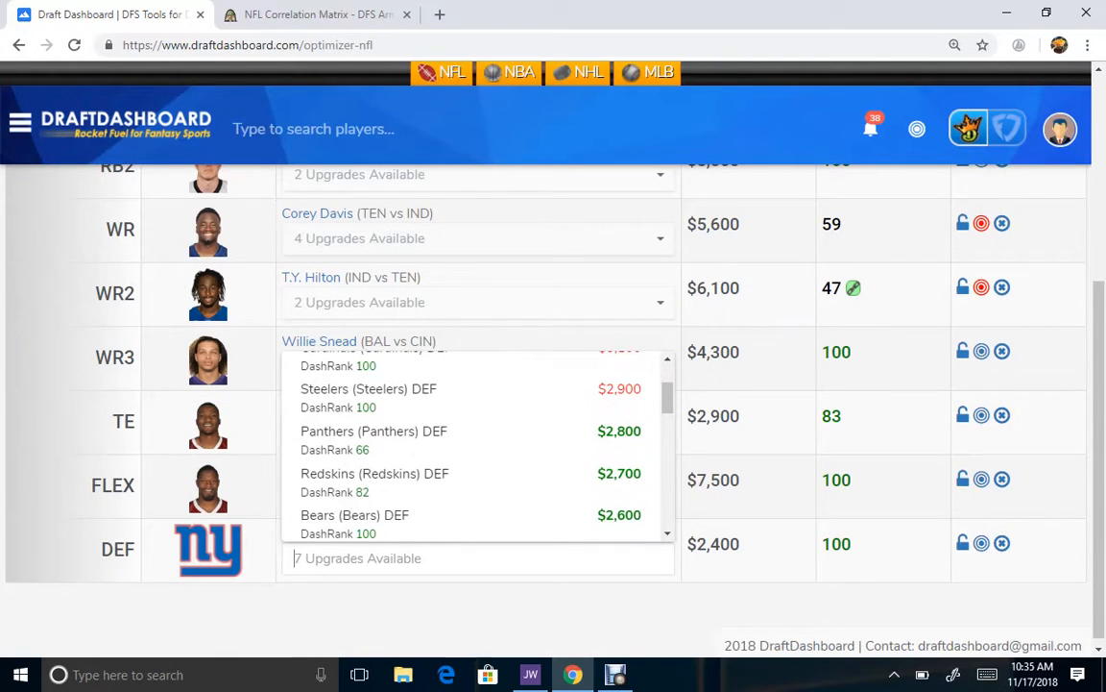
pyautogui.scroll(-3)
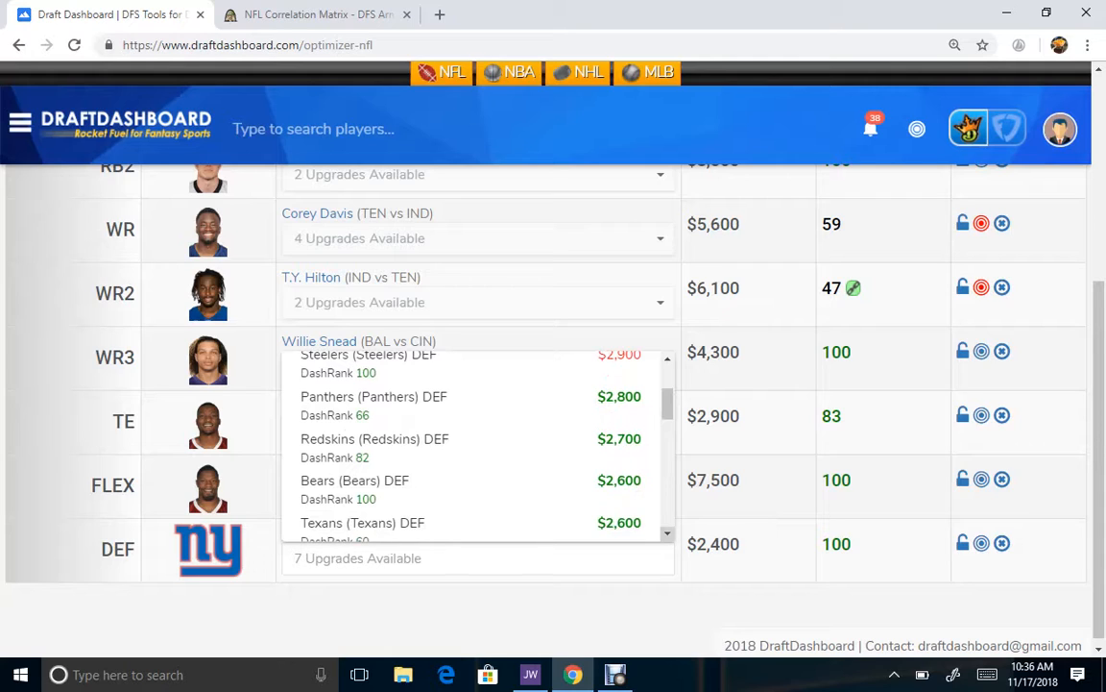
pyautogui.scroll(-3)
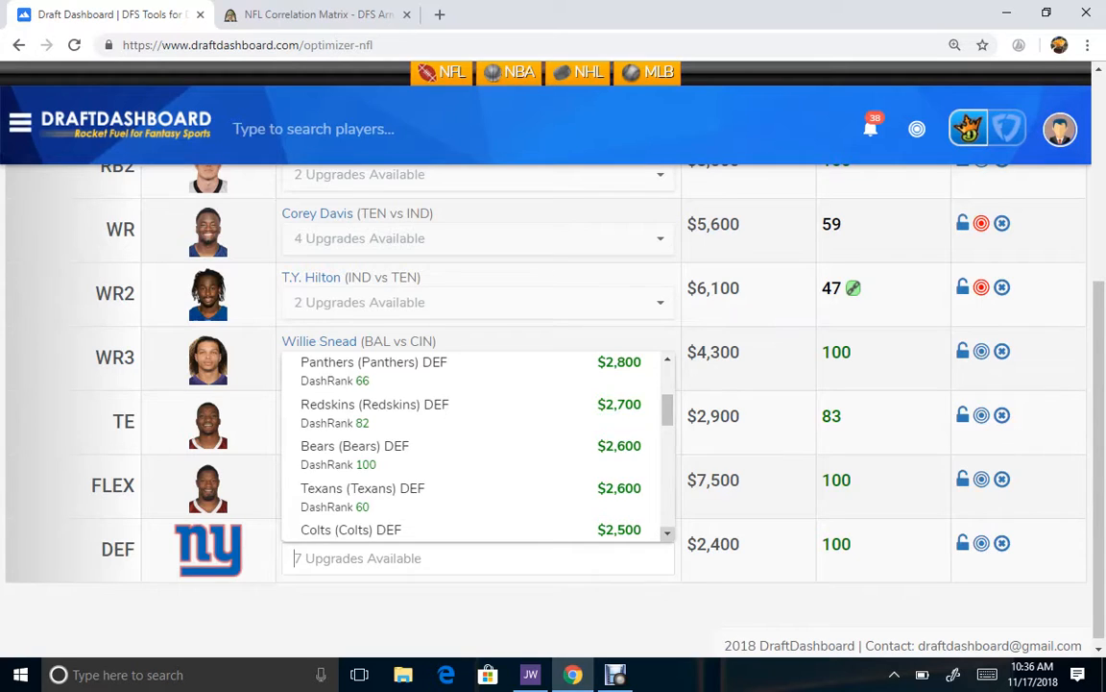
pyautogui.scroll(-3)
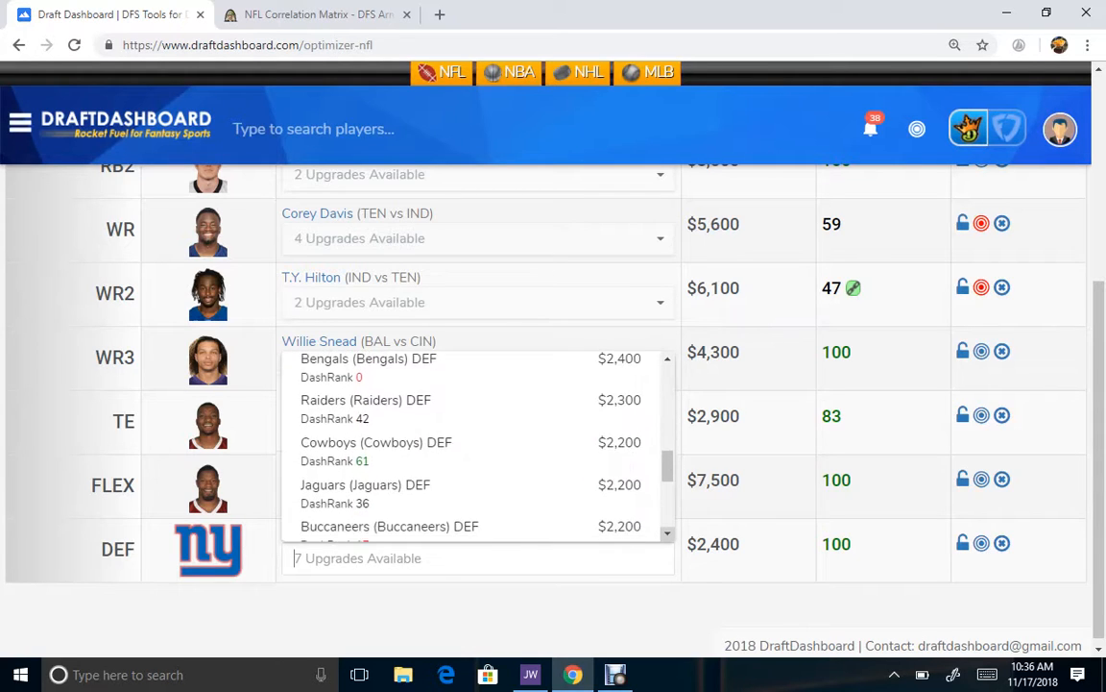
pyautogui.scroll(-3)
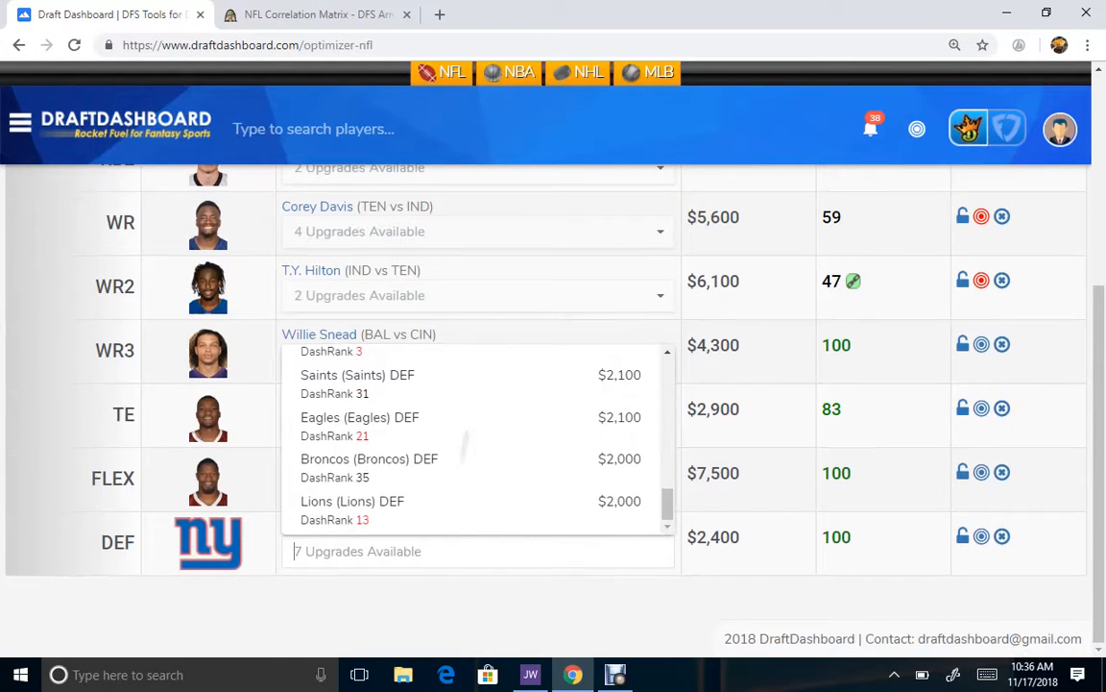
pyautogui.scroll(-3)
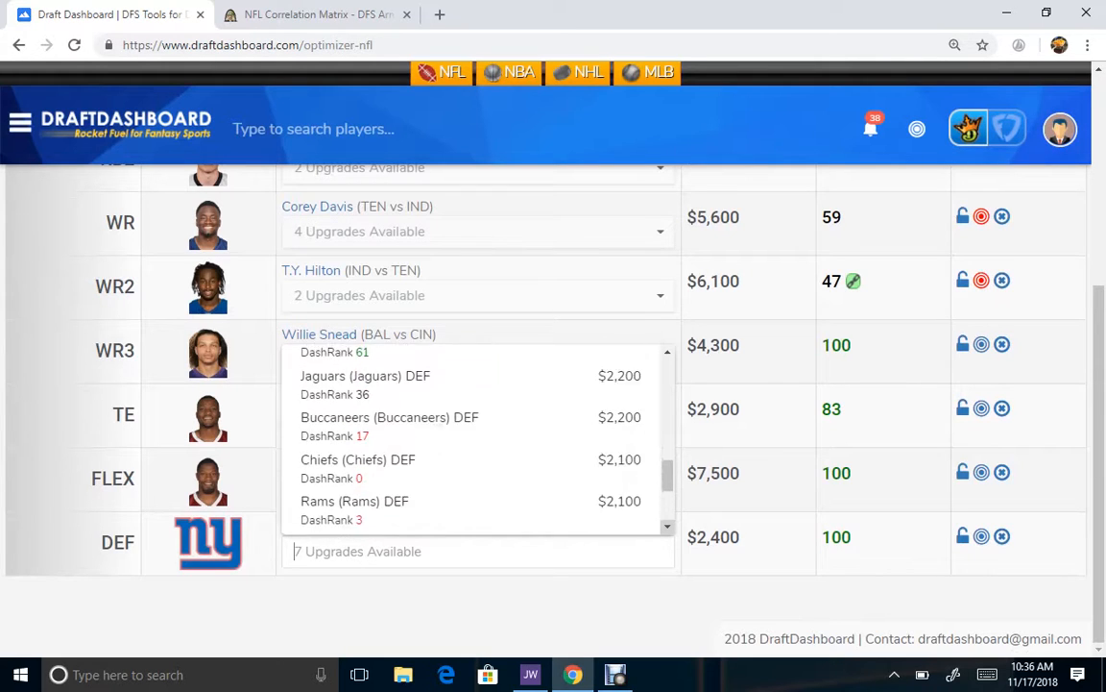
pyautogui.scroll(-3)
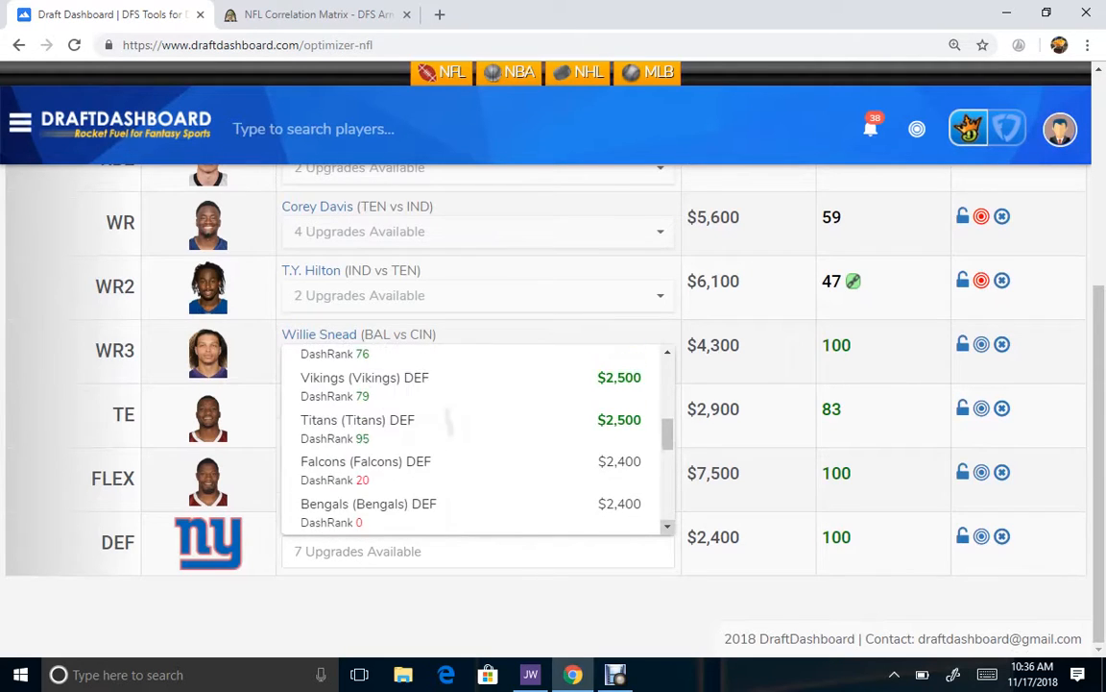
pyautogui.scroll(-3)
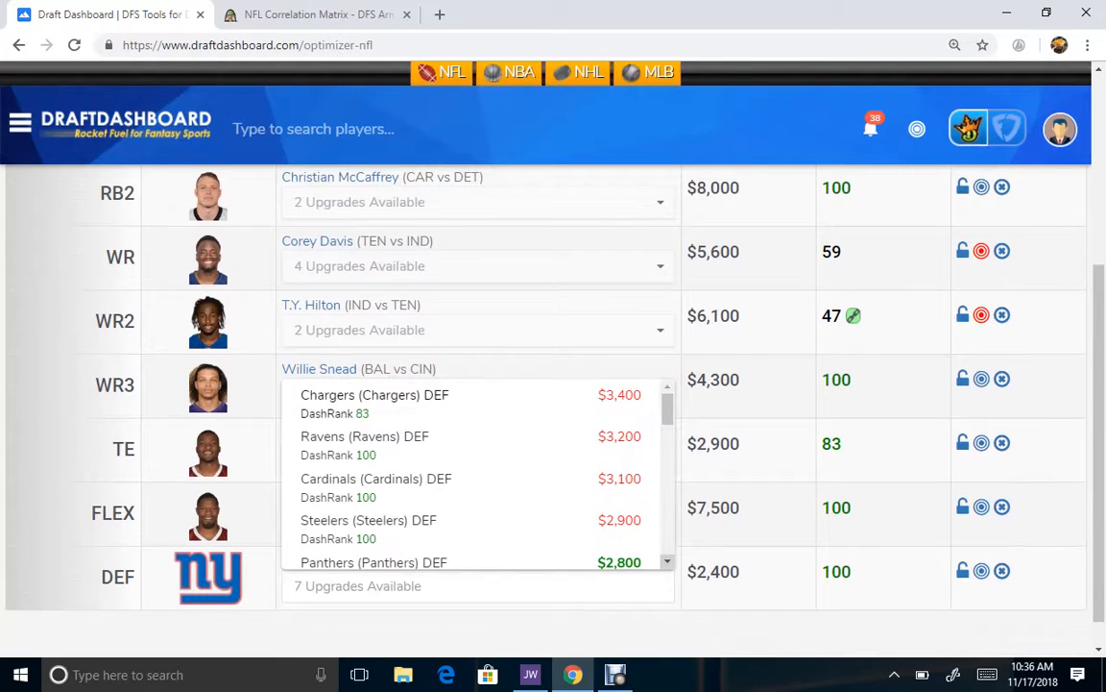
pyautogui.scroll(-3)
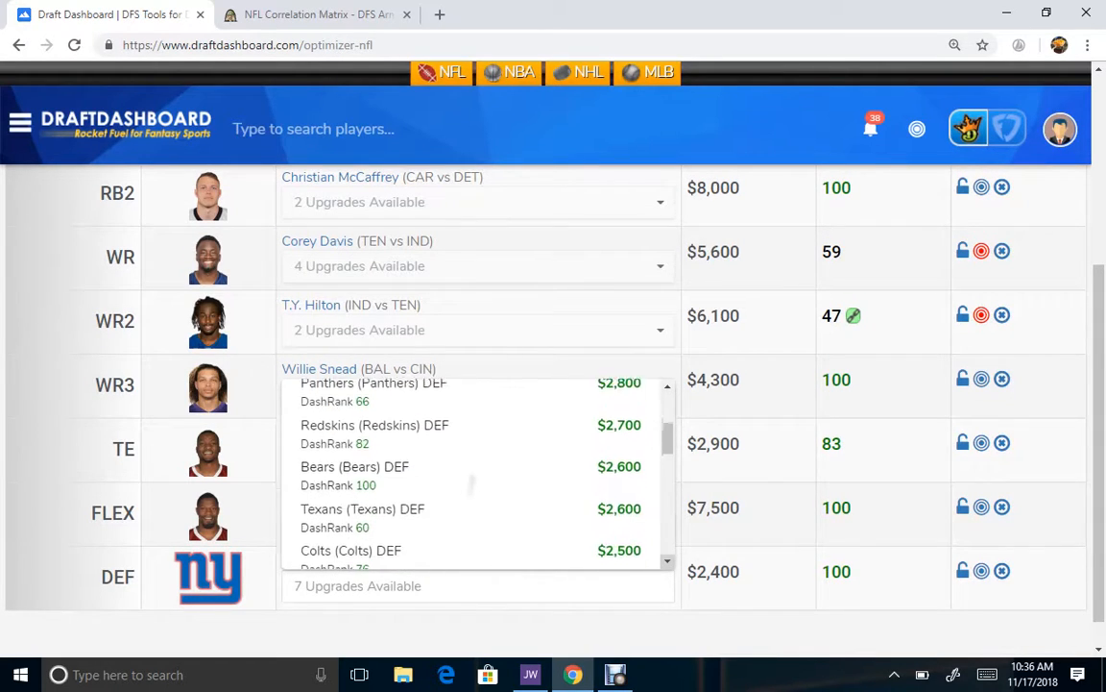
pyautogui.scroll(-3)
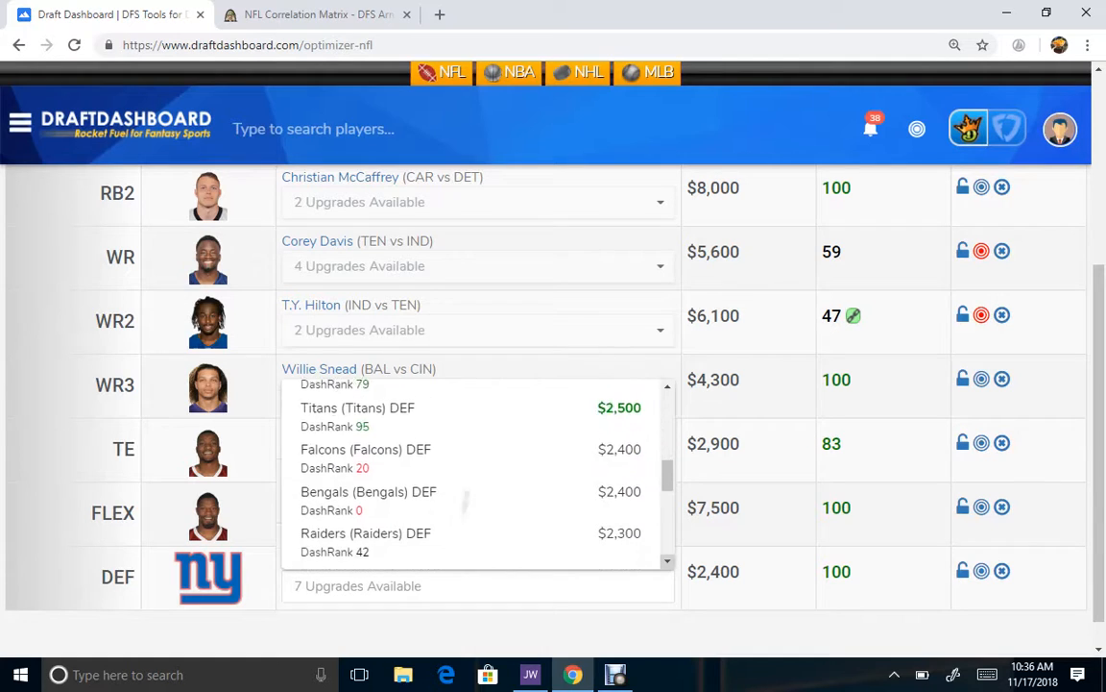
pyautogui.scroll(-3)
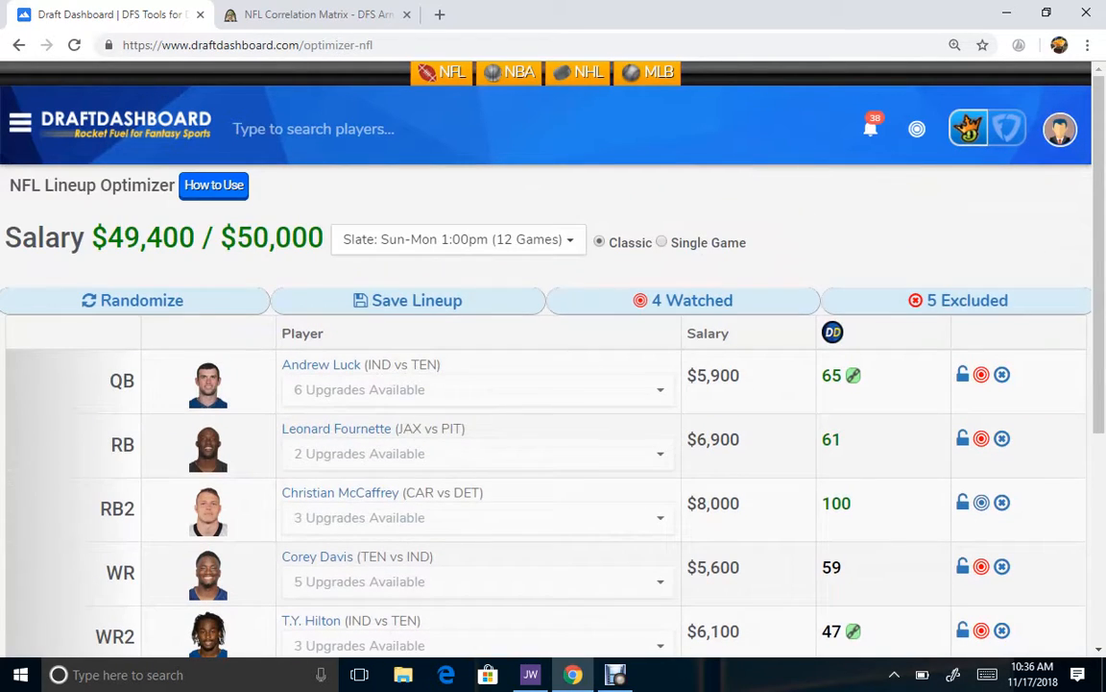
# Step: List McCaffrey's RB2 upgrades: Barkley, Elliott, Kamara and Hunt
pyautogui.scroll(-3)
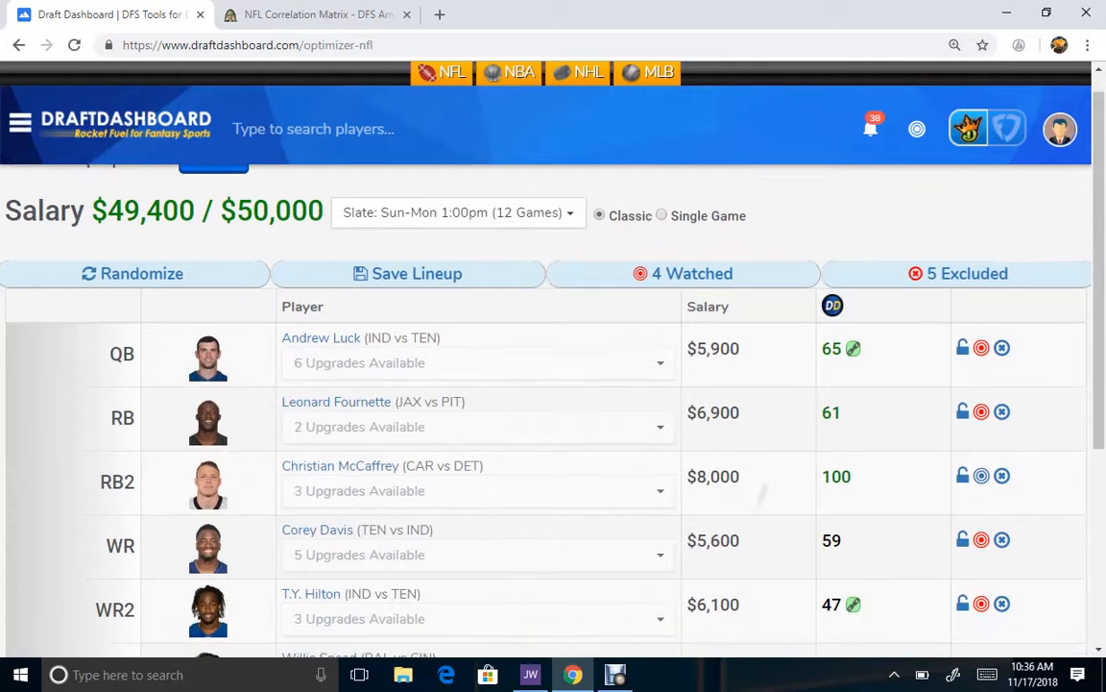
pyautogui.scroll(-3)
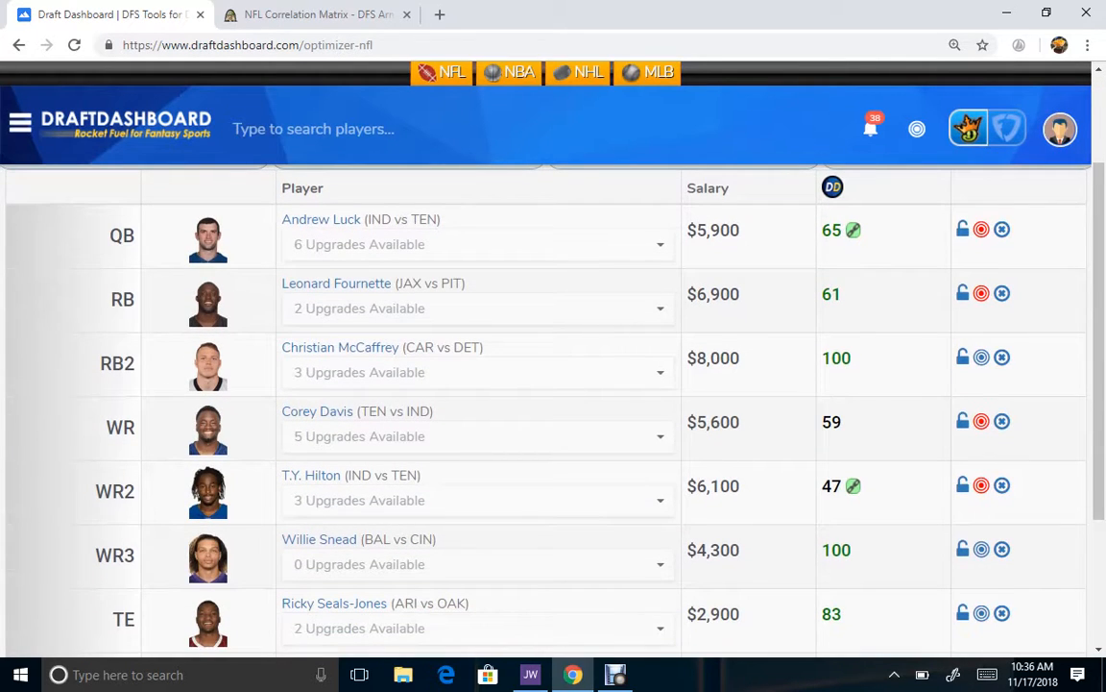
pyautogui.scroll(-3)
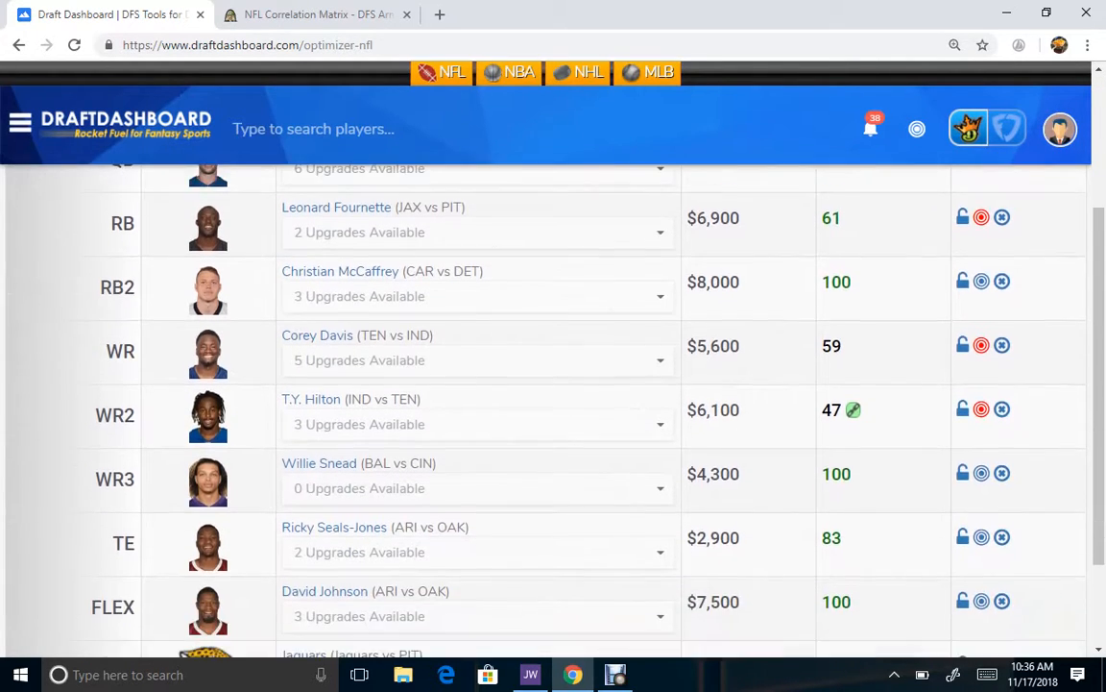
pyautogui.scroll(-3)
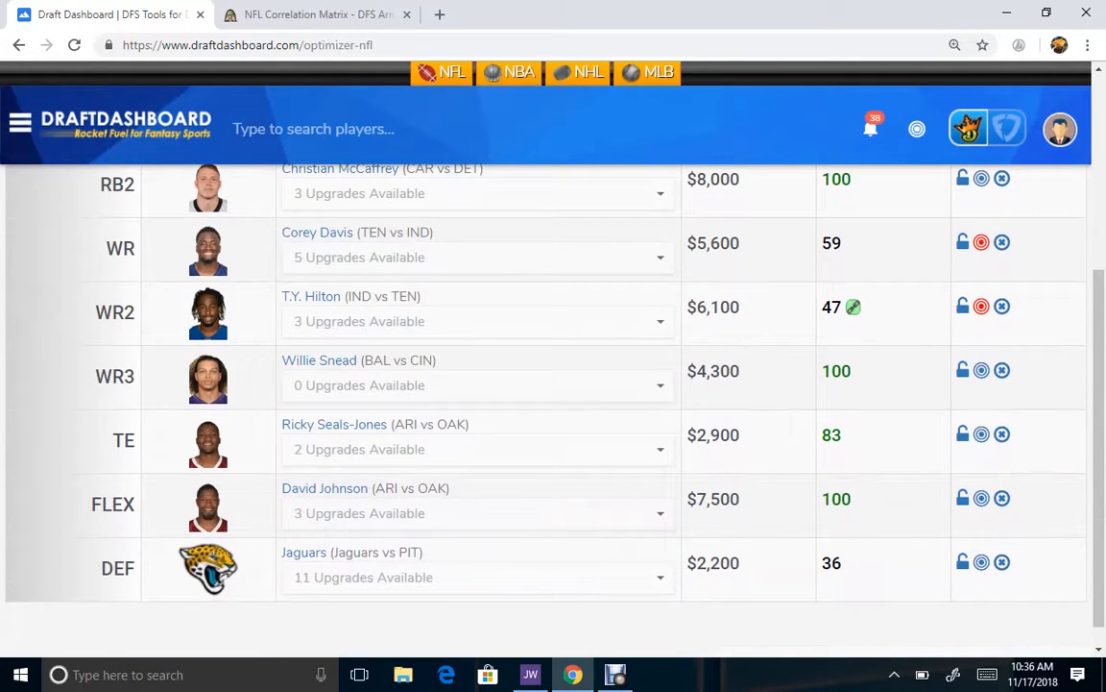
pyautogui.scroll(3)
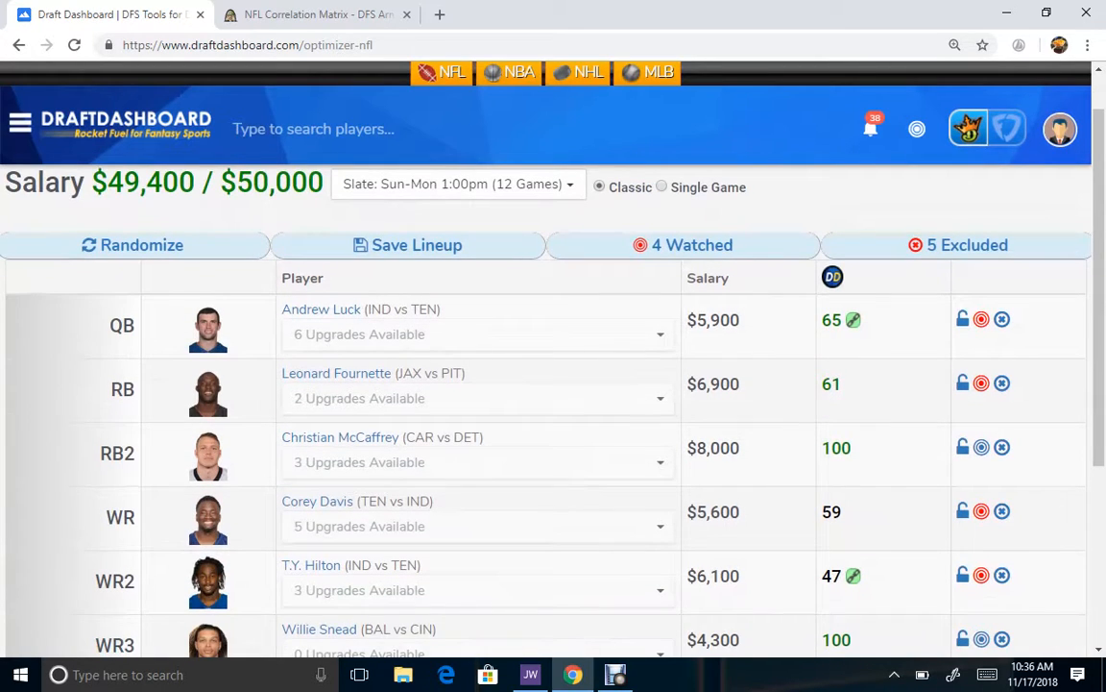
pyautogui.scroll(-3)
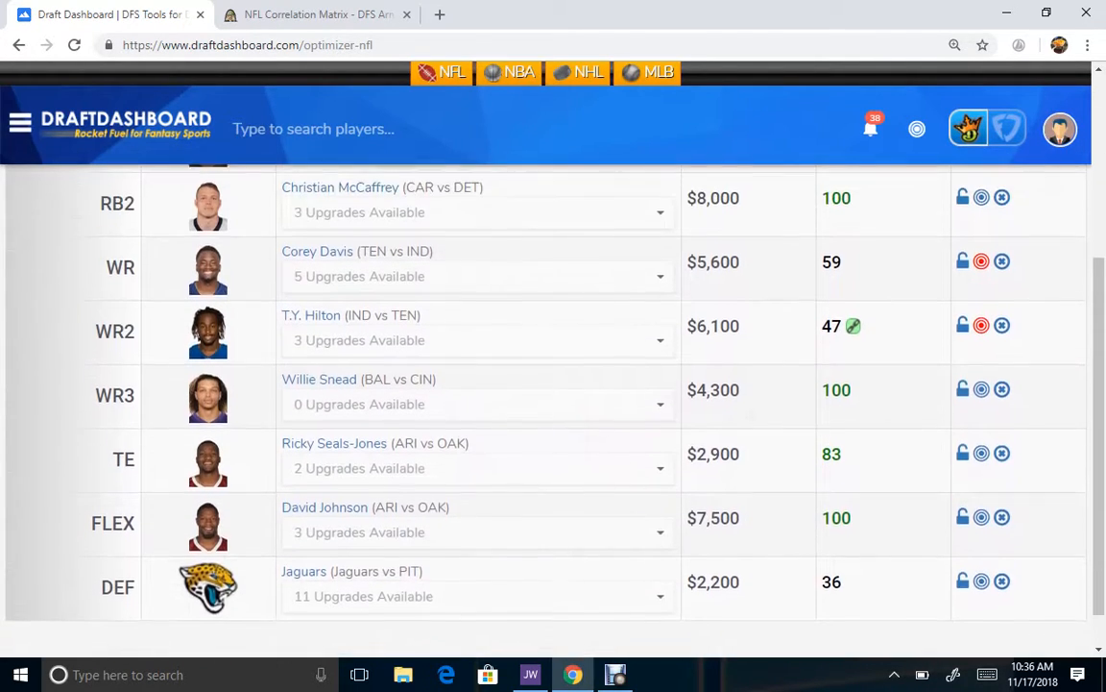
pyautogui.scroll(3)
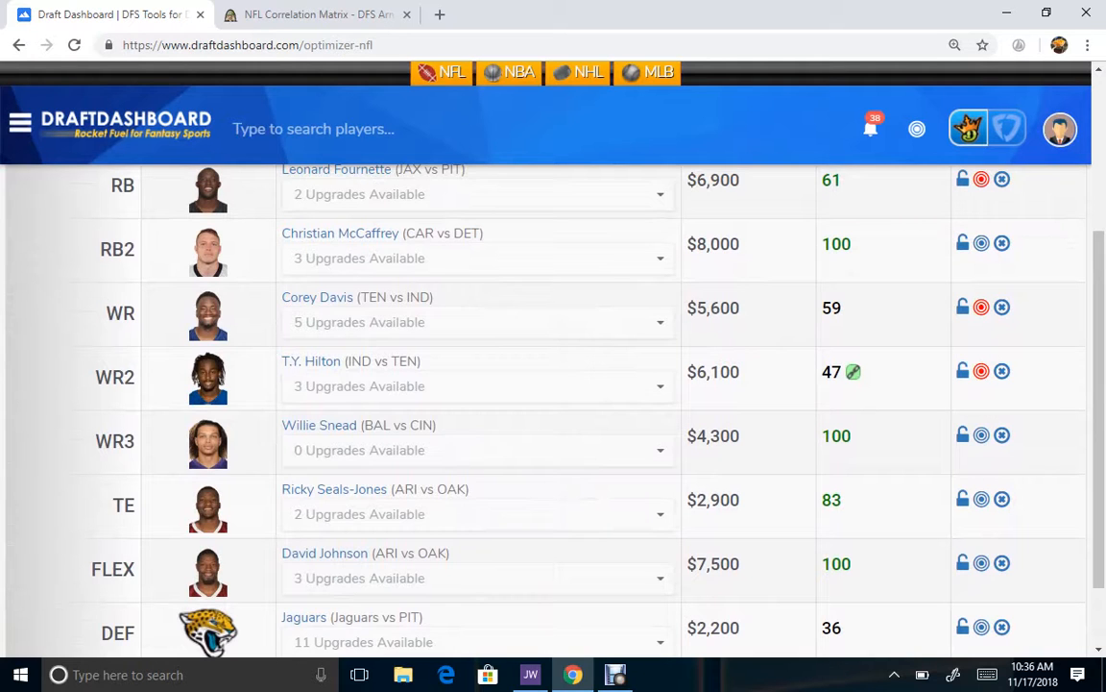
pyautogui.scroll(-3)
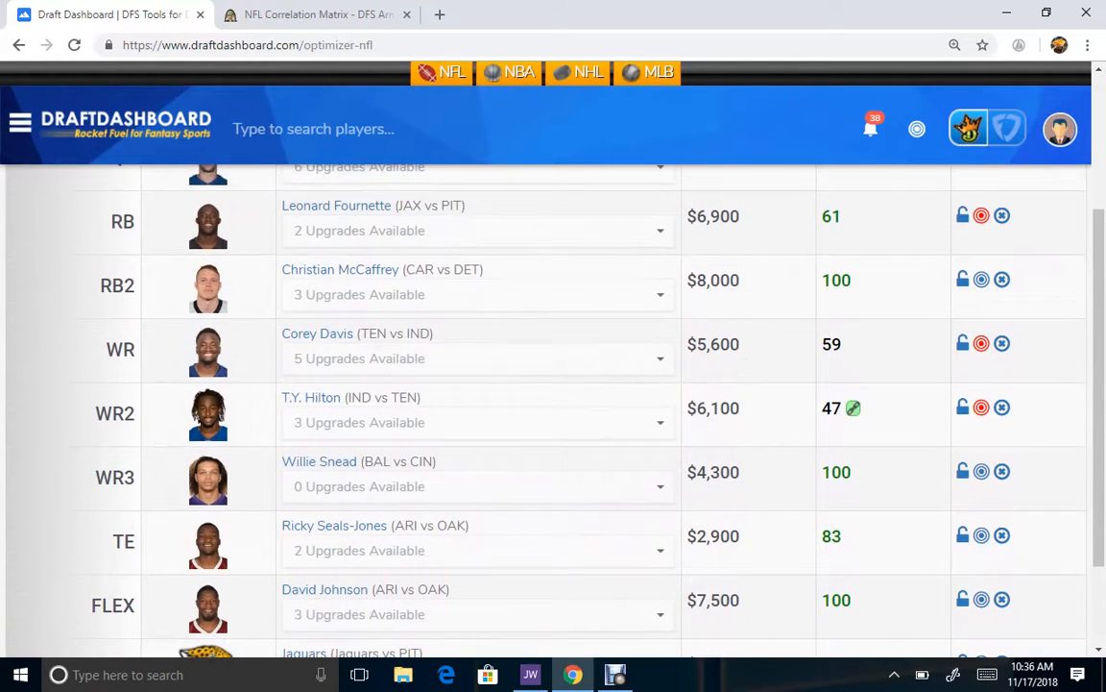
pyautogui.scroll(3)
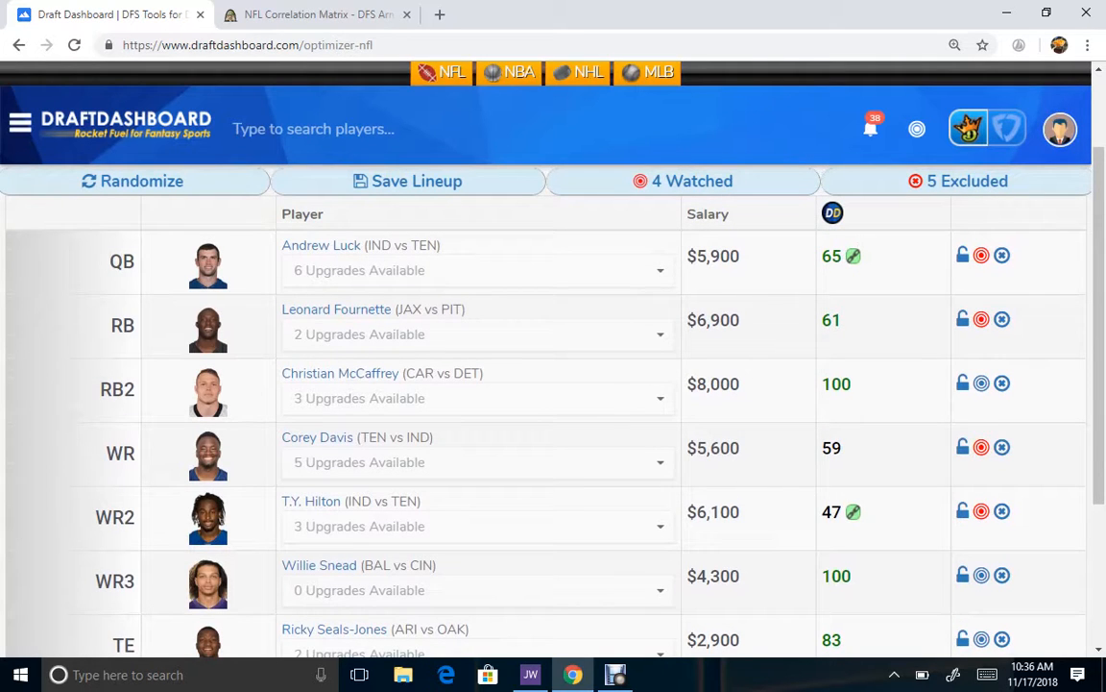
pyautogui.scroll(-3)
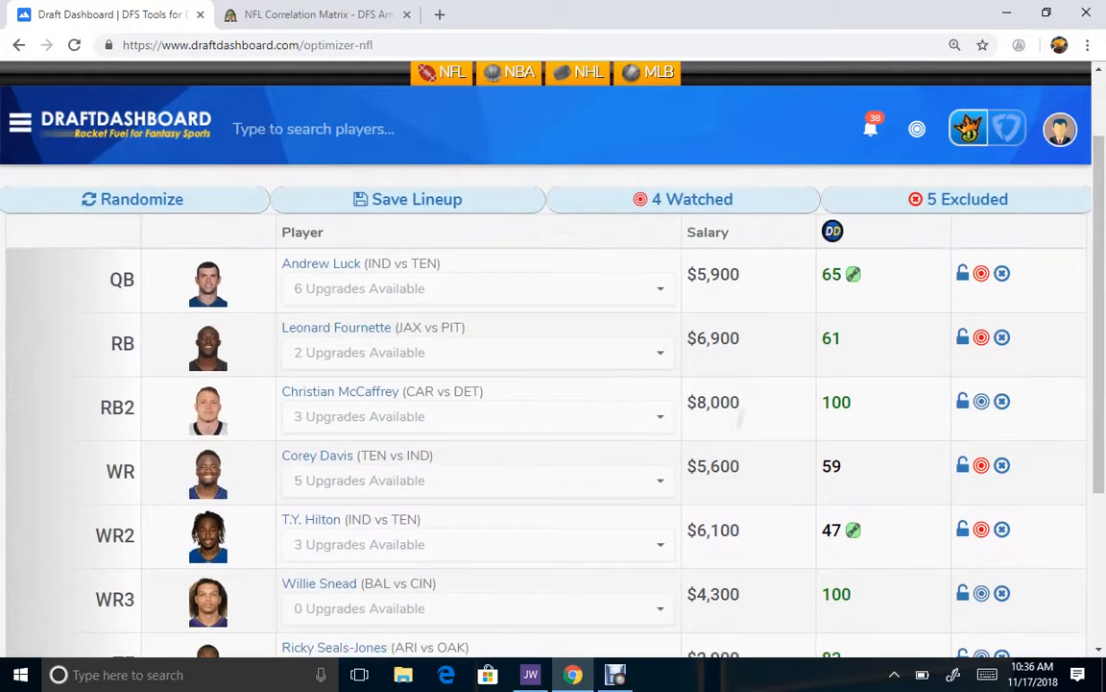
pyautogui.scroll(-3)
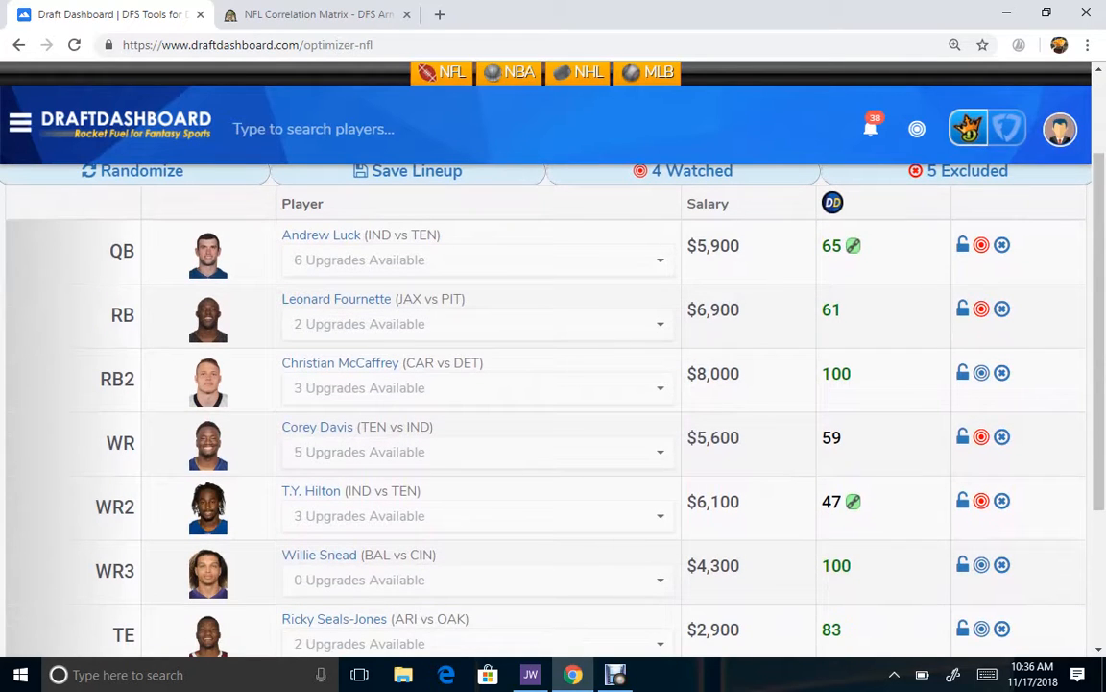
pyautogui.click(478, 324)
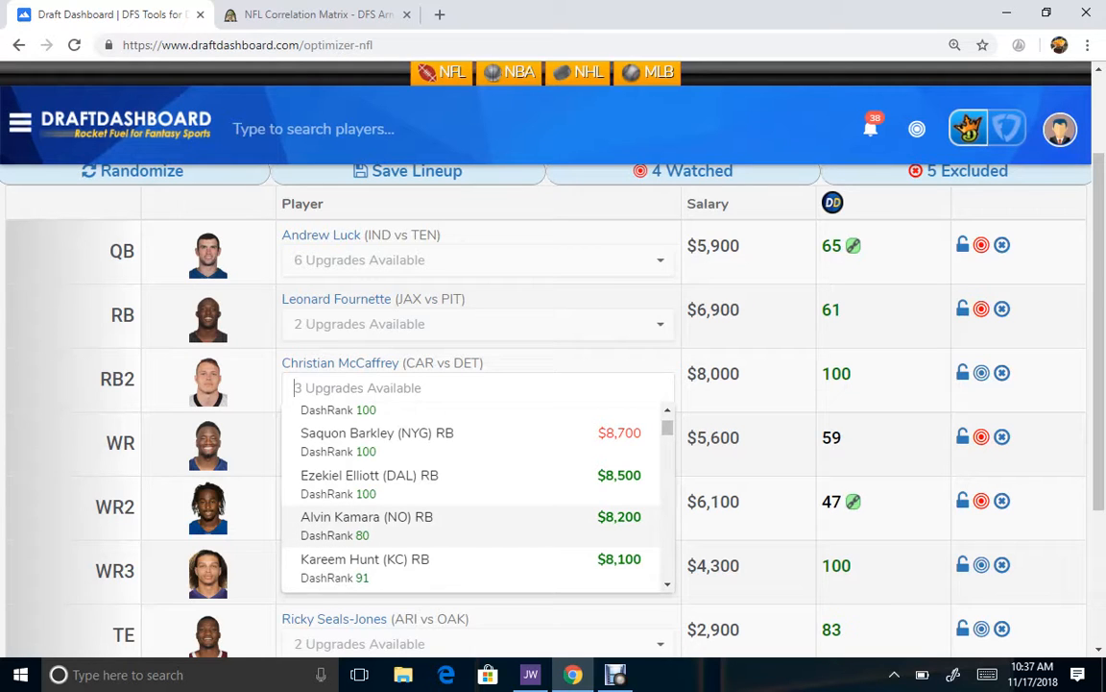
# Step: Switch to DFS Army and load the NFL Research Station
pyautogui.click(317, 15)
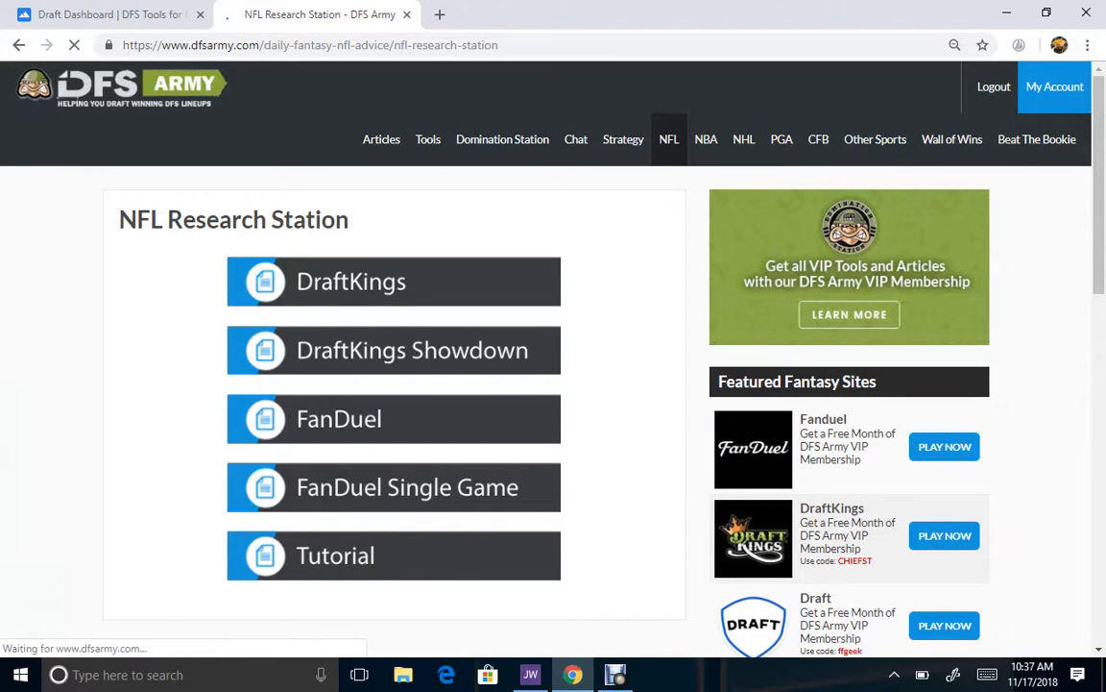
# Step: Open the DraftKings NFL Classic Domination Station and select the Sun-Mon slate
pyautogui.click(502, 139)
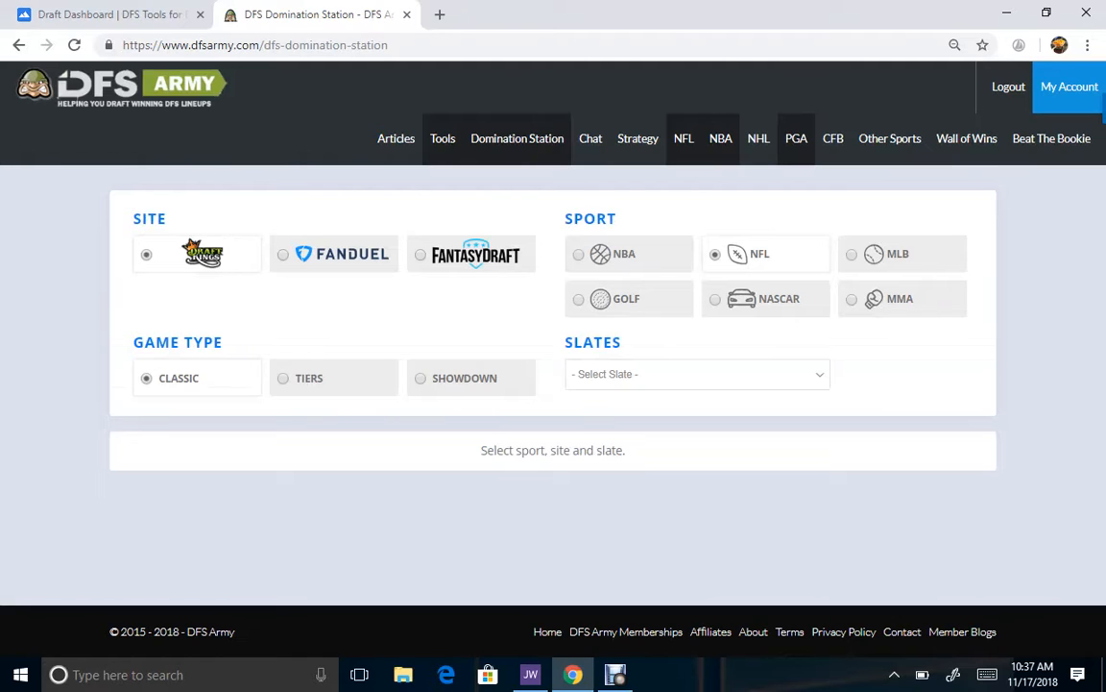
pyautogui.click(697, 374)
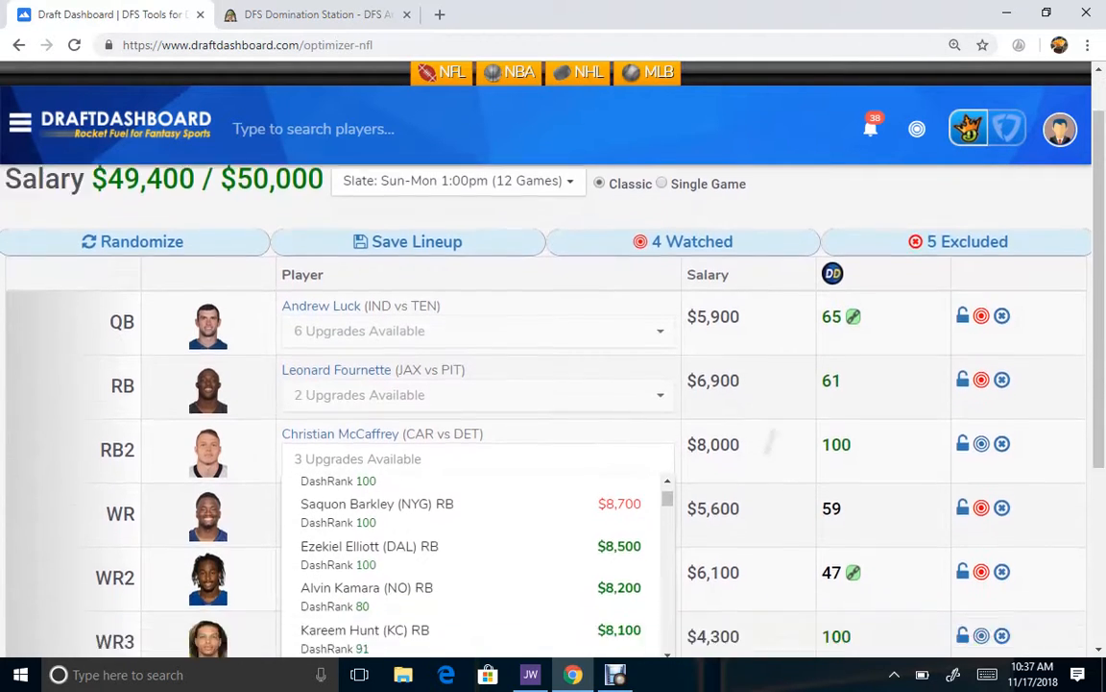
pyautogui.click(317, 14)
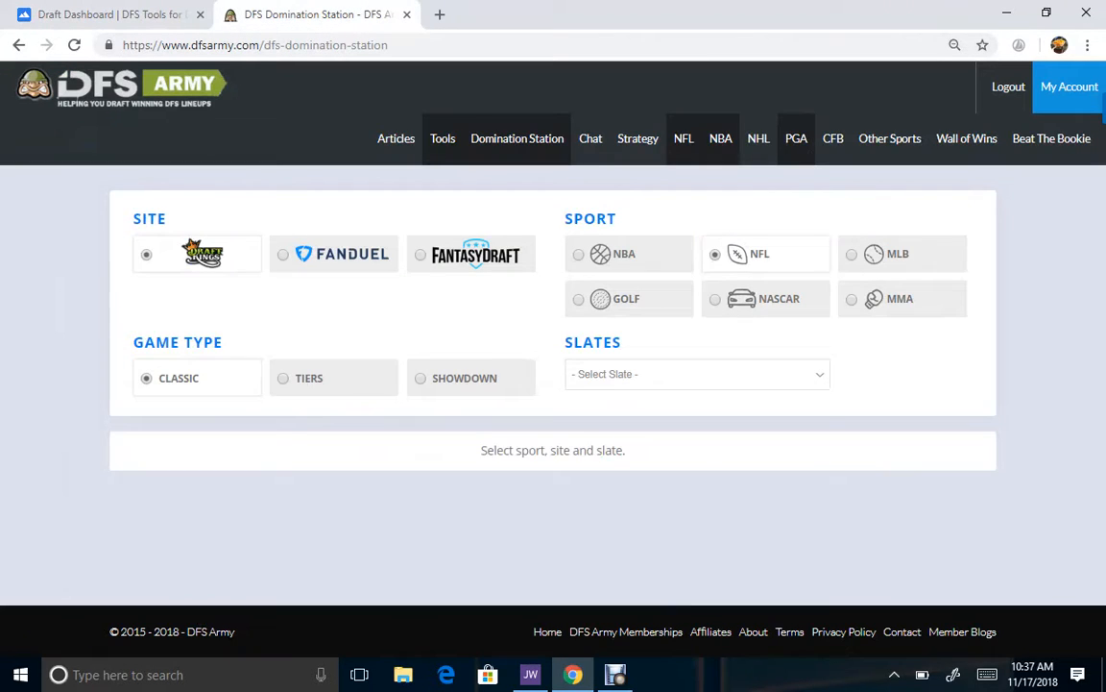
pyautogui.click(697, 373)
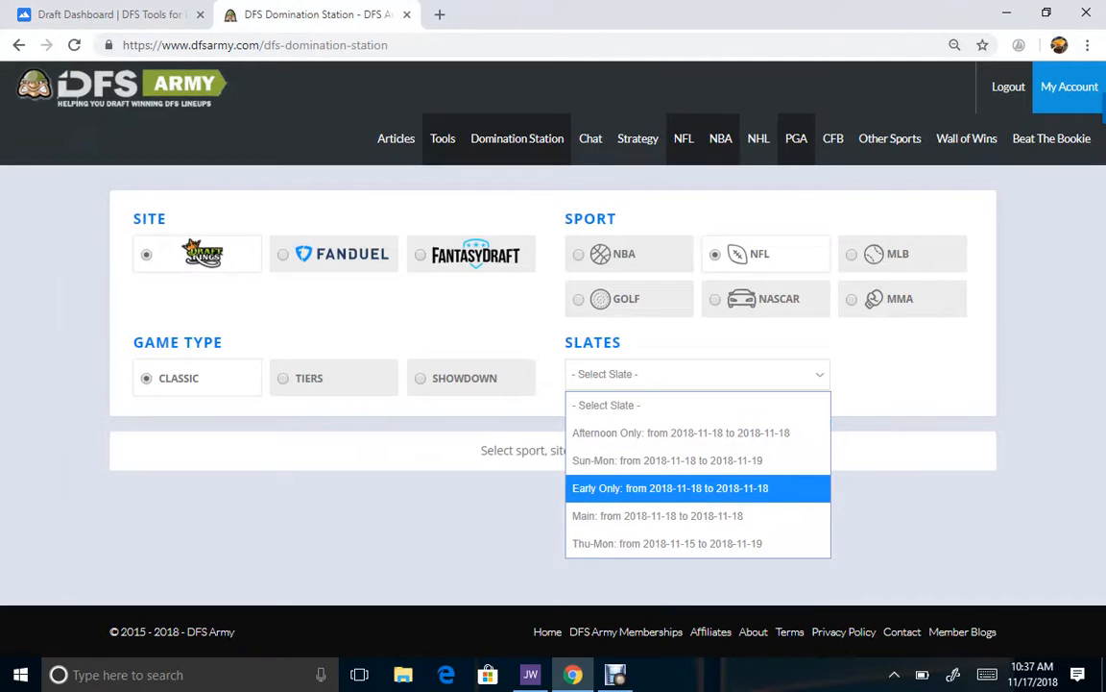
pyautogui.moveTo(666, 460)
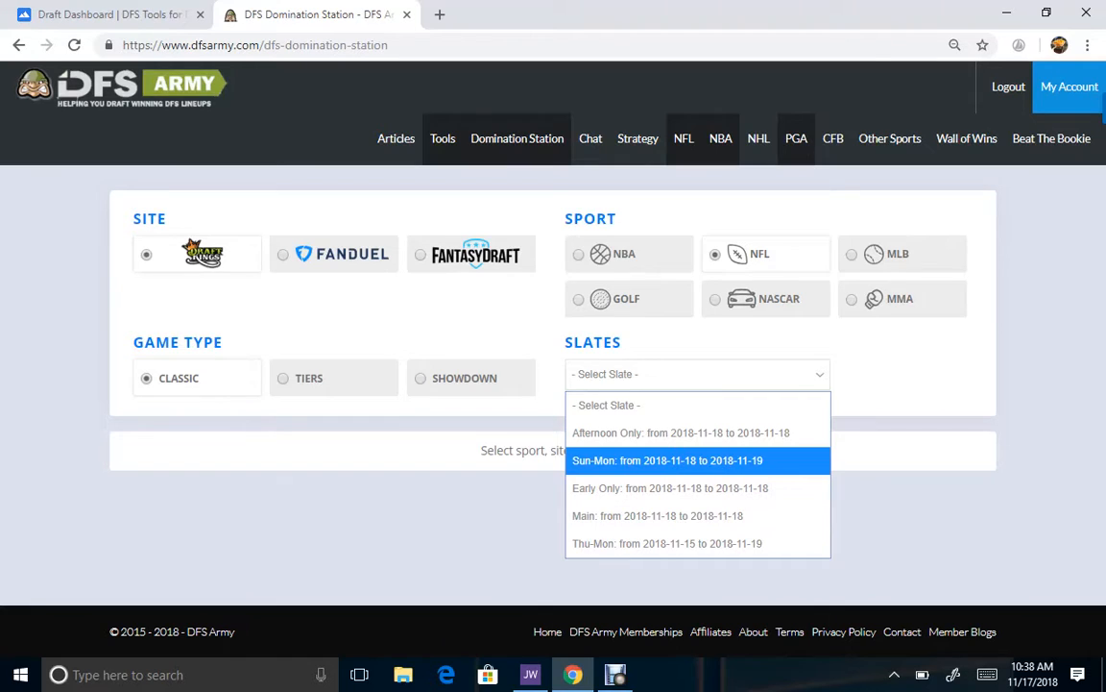
pyautogui.click(667, 460)
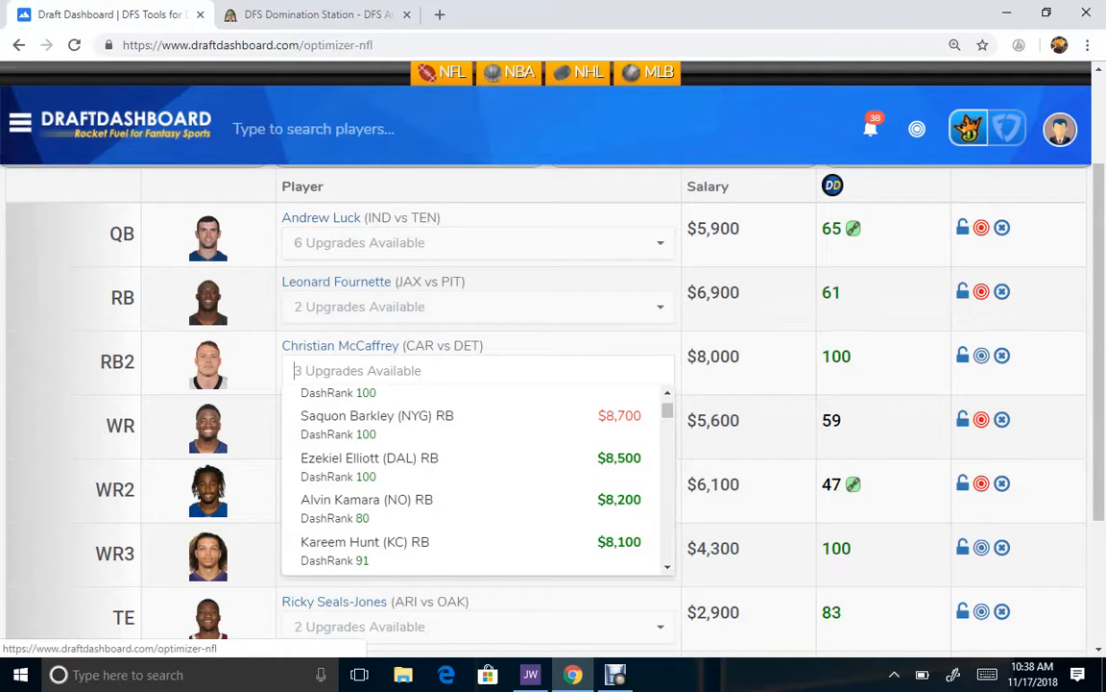
# Step: Go back to the DFS Army Domination Station through the DraftDashboard tools menu
pyautogui.click(19, 123)
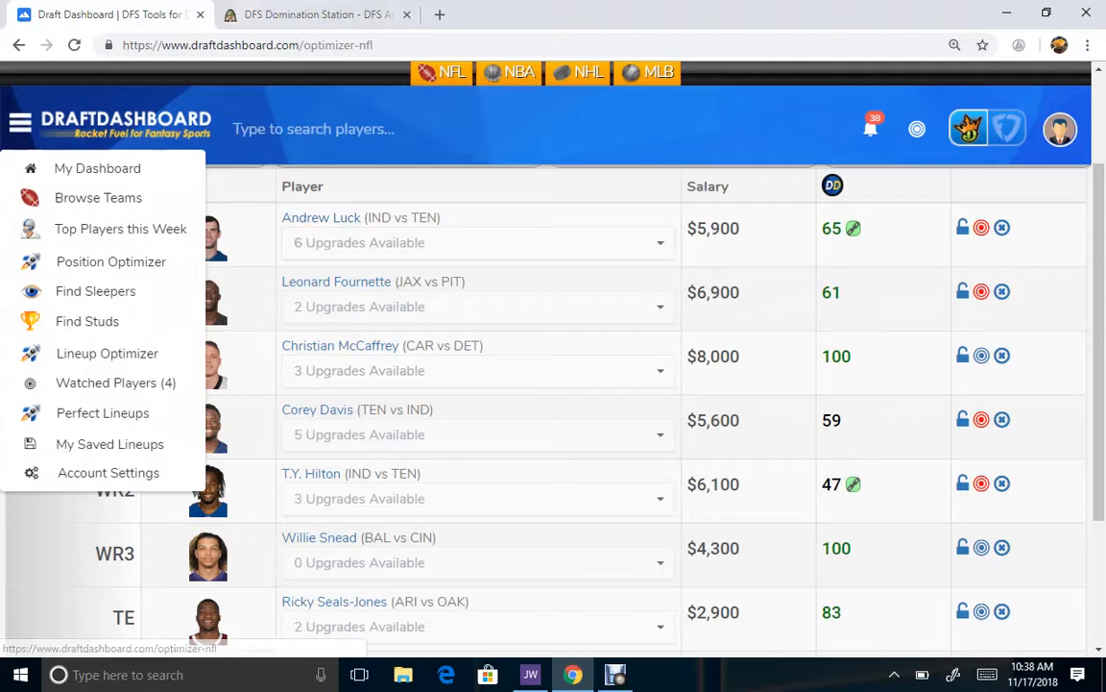
pyautogui.click(321, 14)
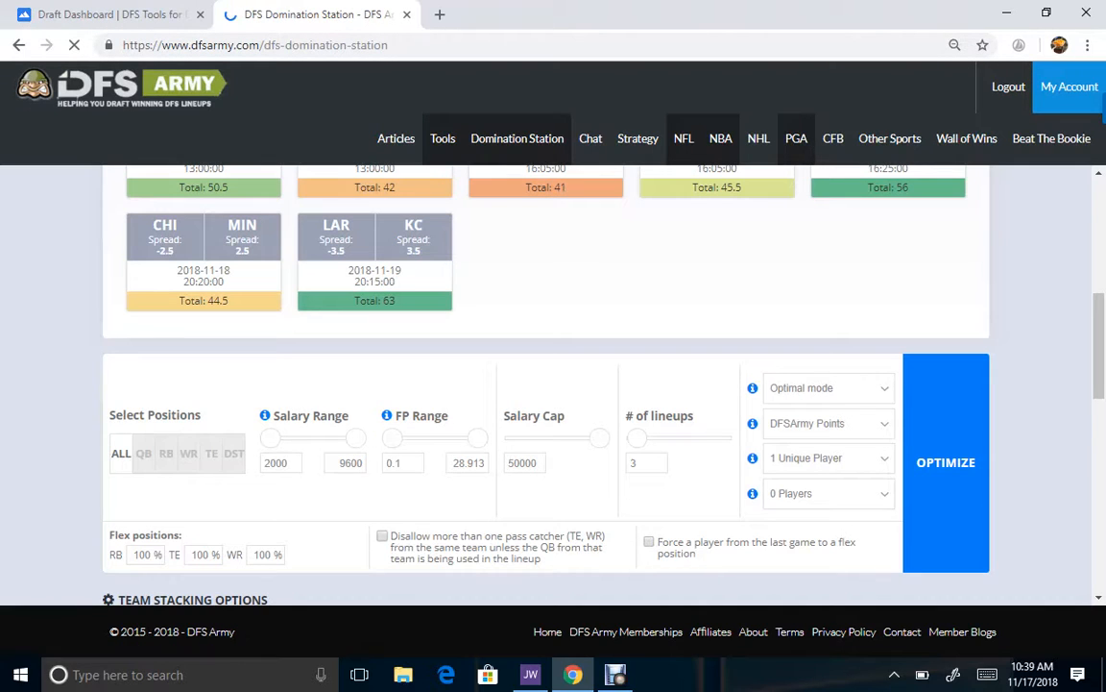
# Step: Reload Domination Station and select the Sun-Mon slate (2018-11-18 to 2018-11-19)
pyautogui.click(945, 462)
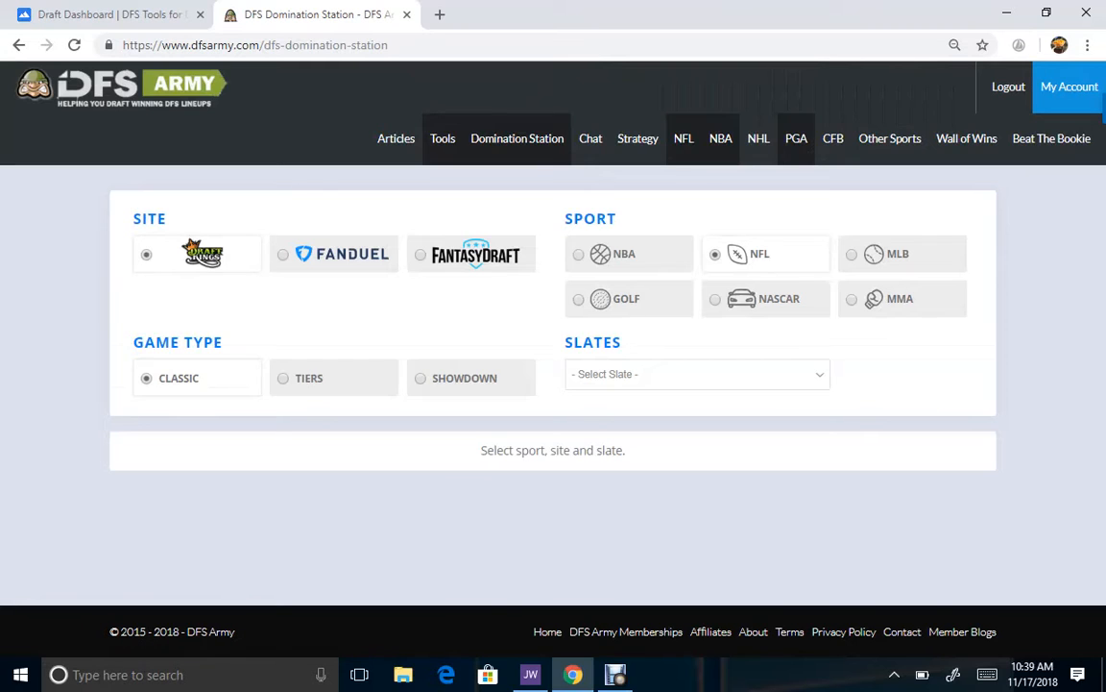
pyautogui.click(697, 374)
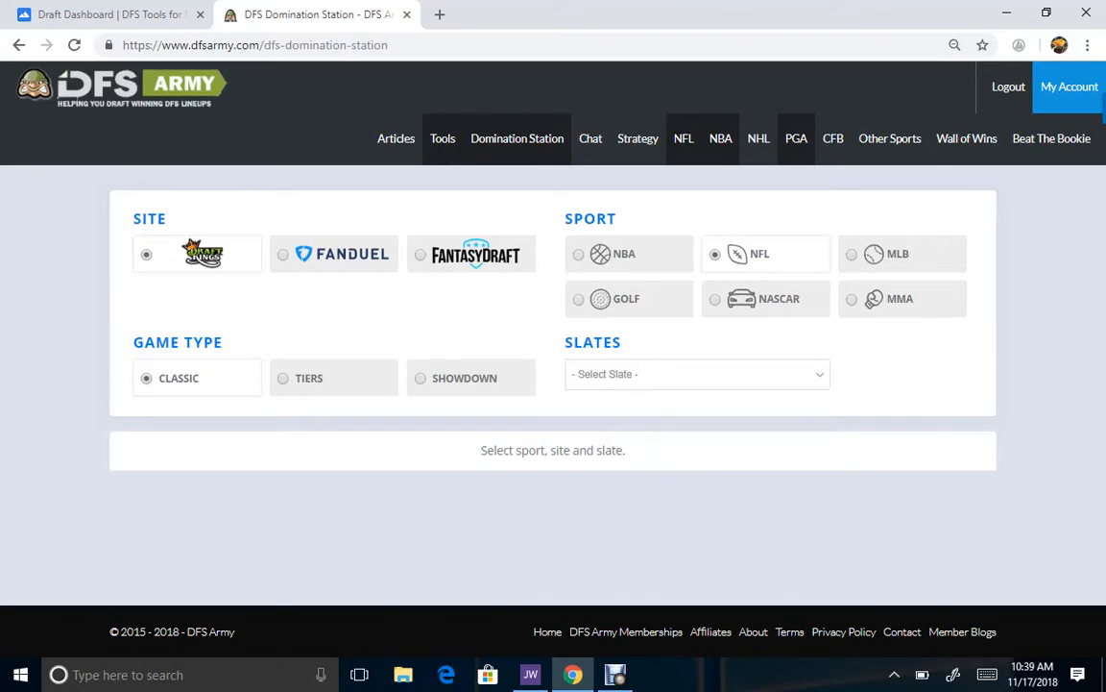
pyautogui.click(697, 374)
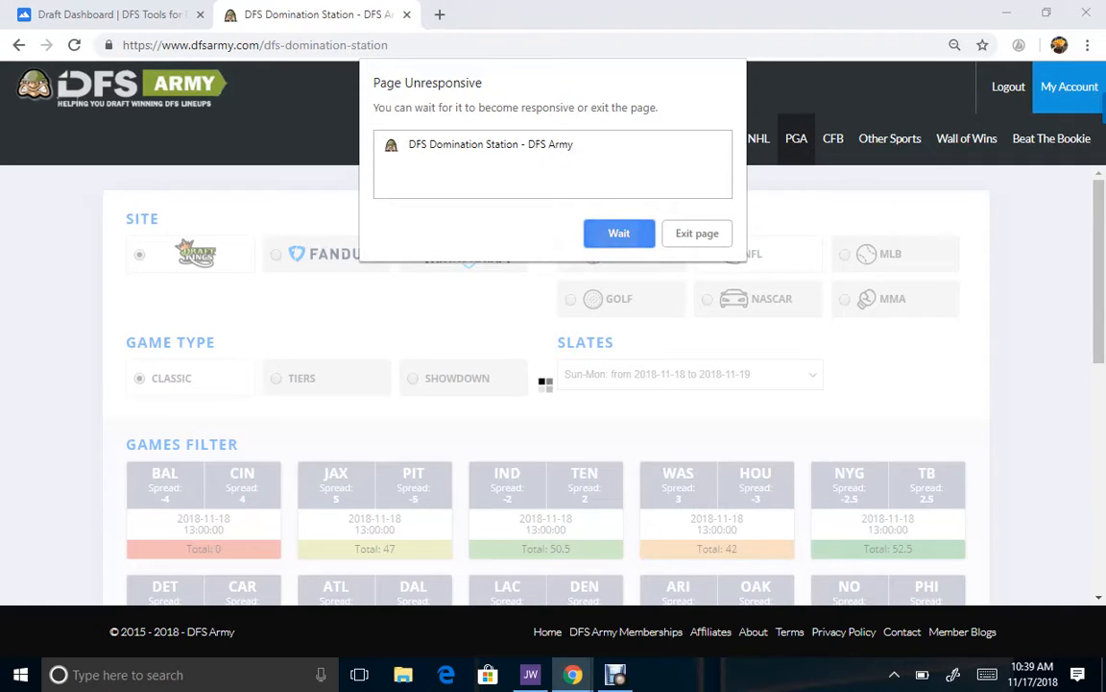
# Step: Let the unresponsive Domination Station finish loading and scroll through its player pool
pyautogui.click(618, 233)
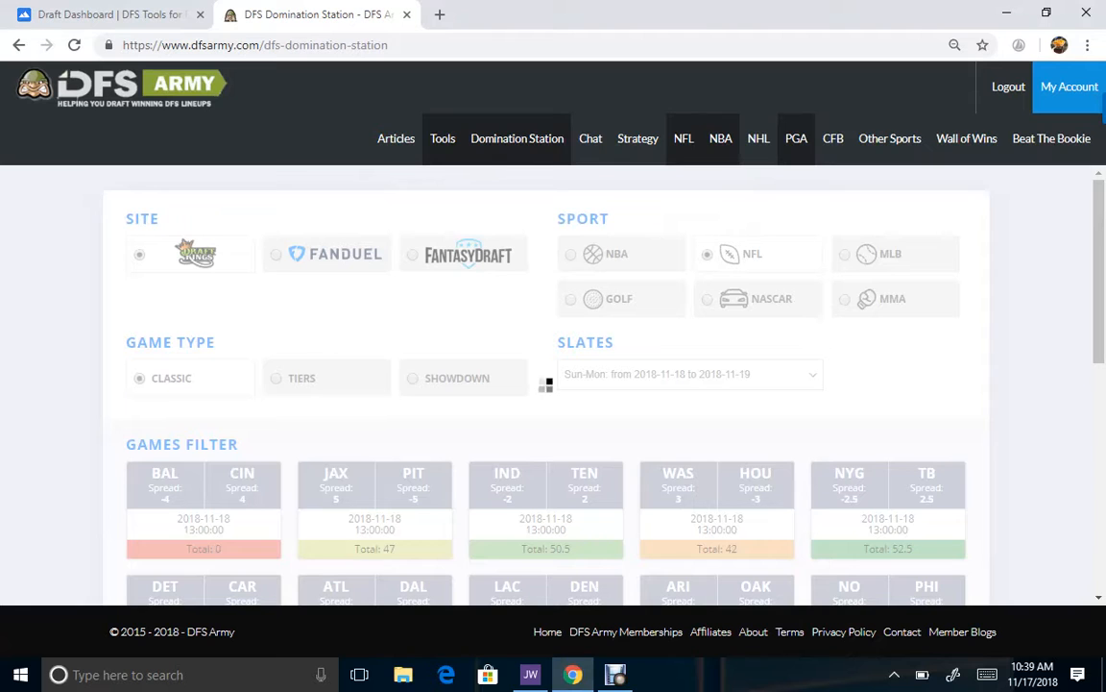
pyautogui.scroll(-3)
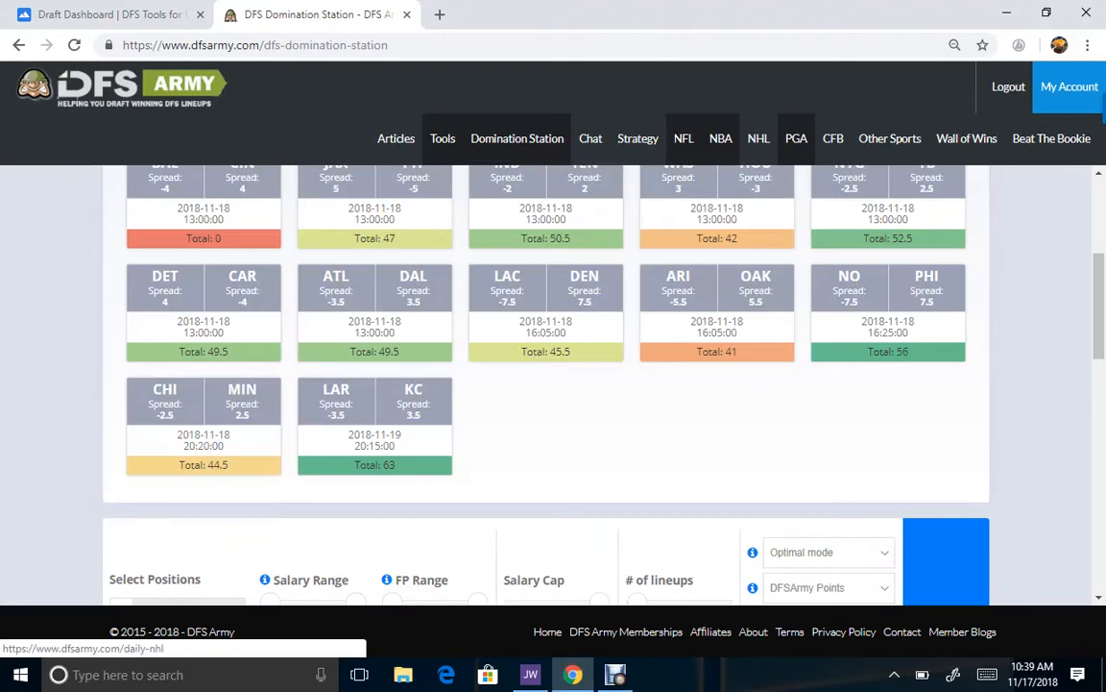
pyautogui.scroll(-3)
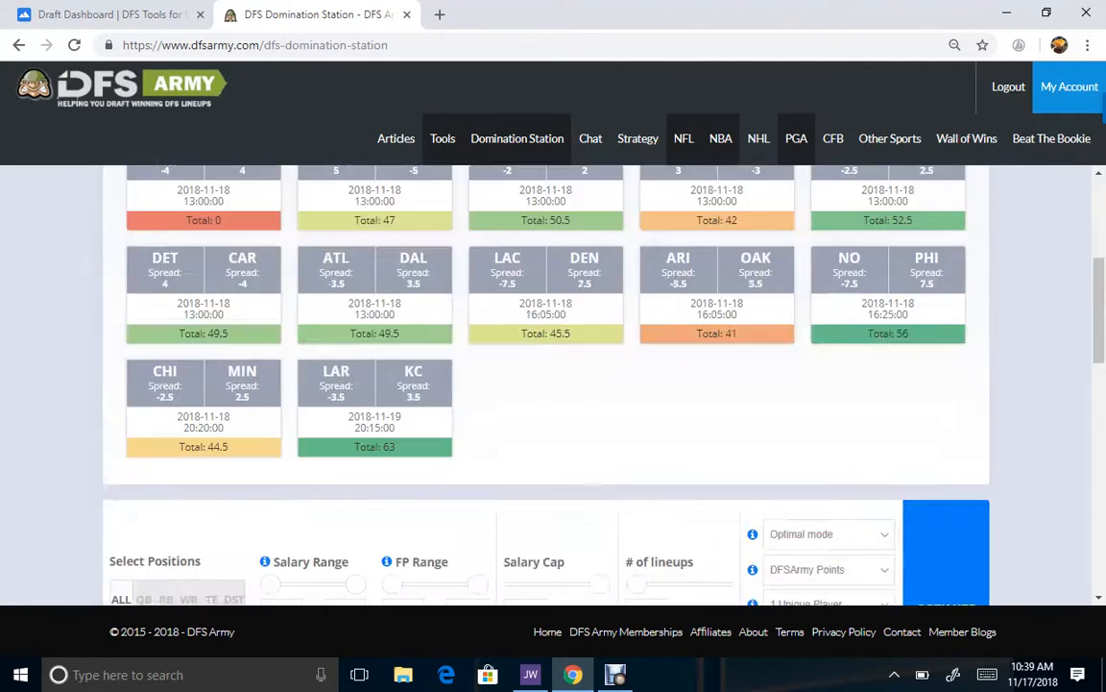
pyautogui.scroll(-3)
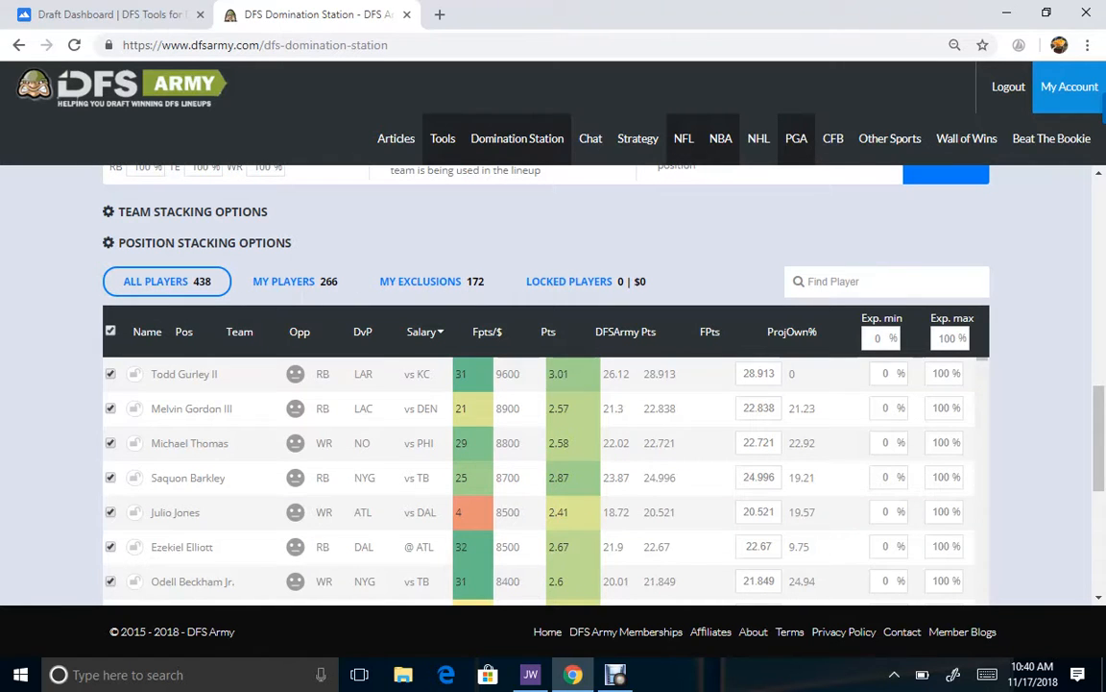
pyautogui.scroll(-3)
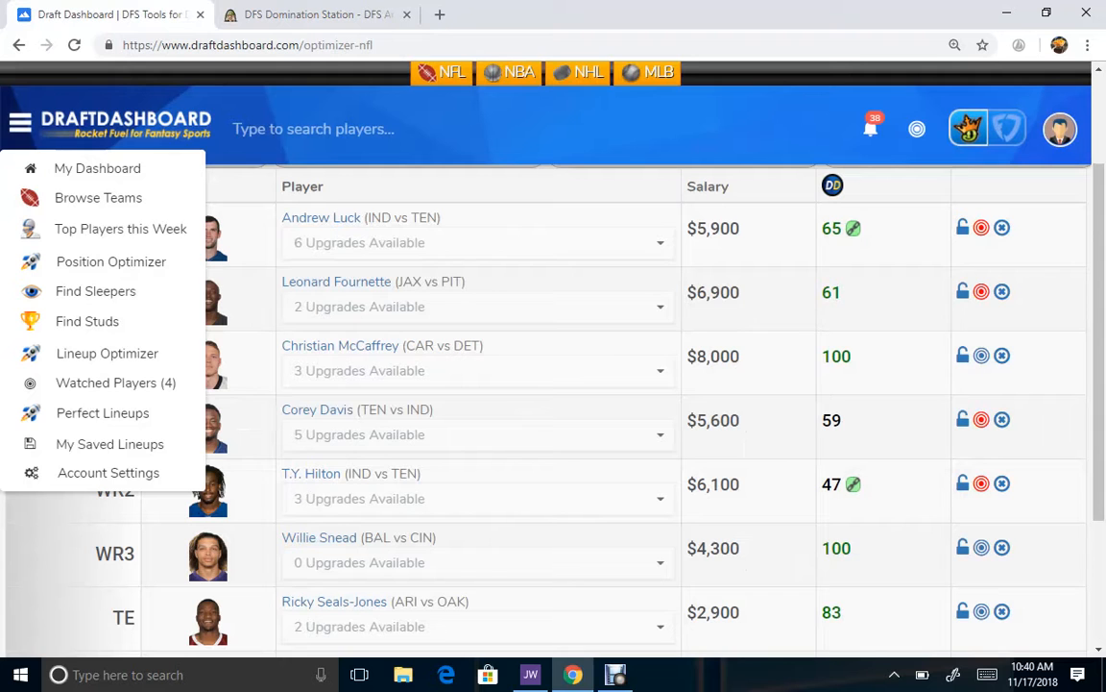
# Step: Replace Christian McCaffrey with Ezekiel Elliott at RB2 via the upgrade options
pyautogui.click(478, 370)
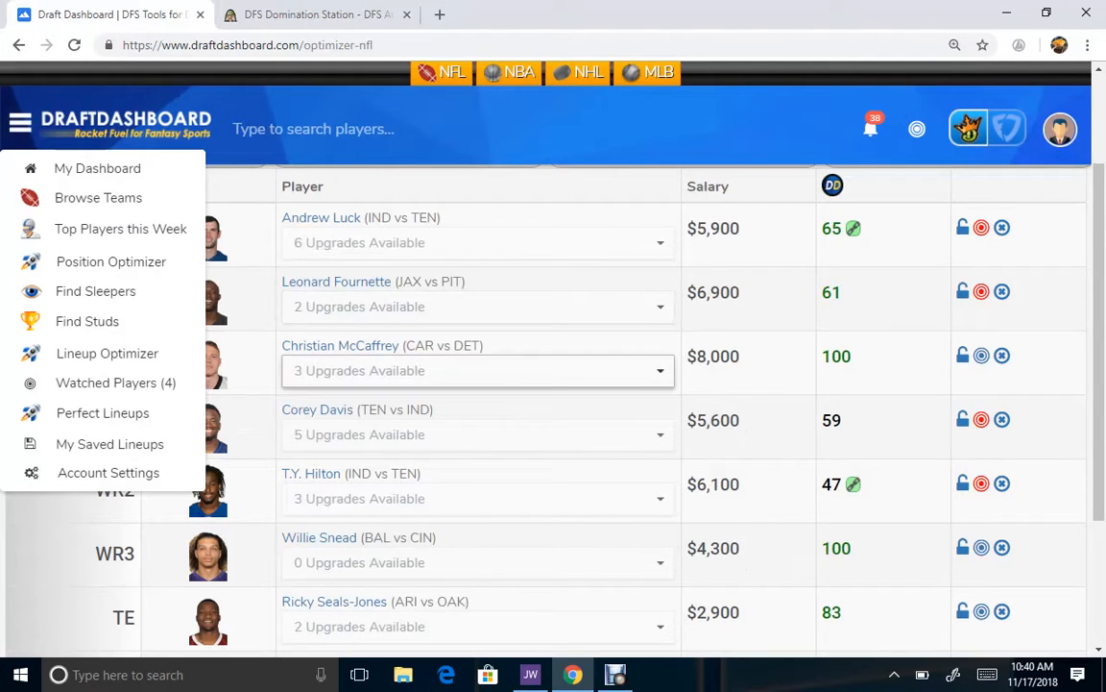
pyautogui.click(477, 369)
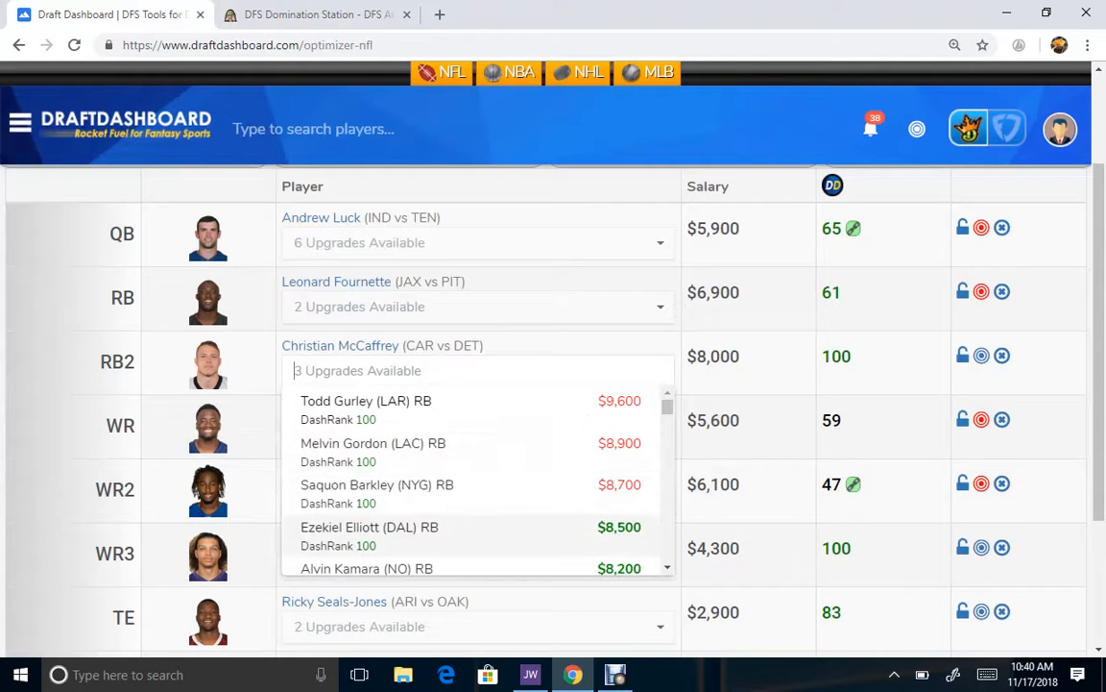
pyautogui.click(369, 527)
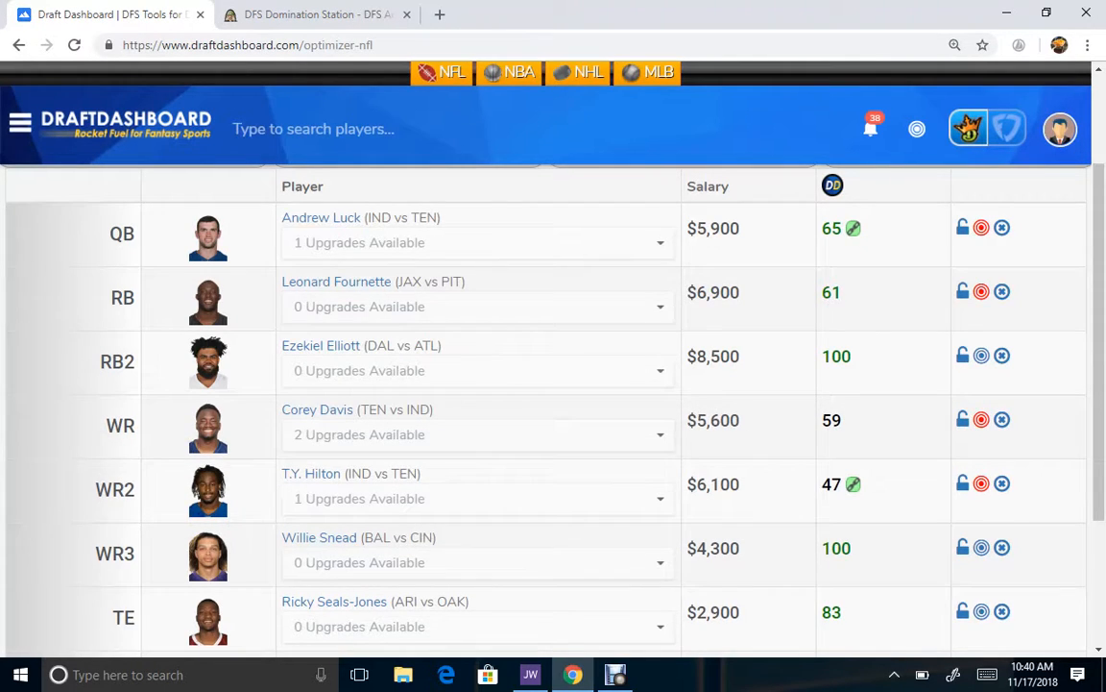